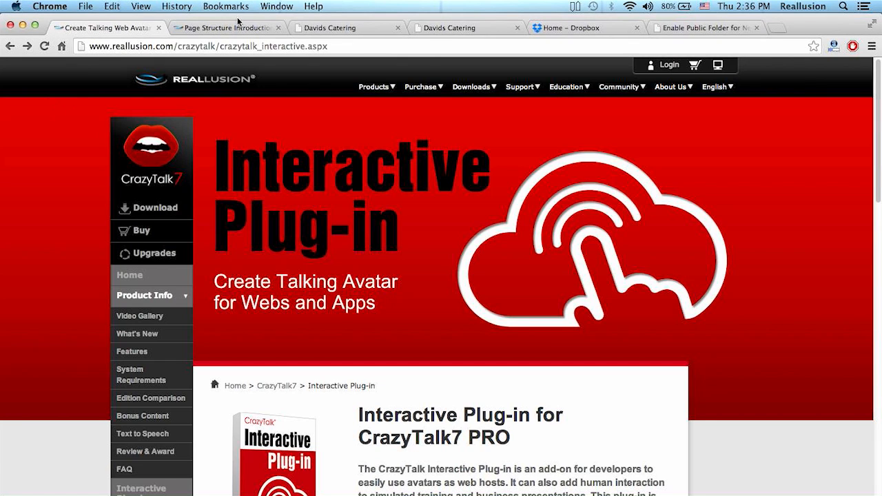
- Show the index1.html Davids Catering page with the talking chef avatar in Chrome
left_click(347, 27)
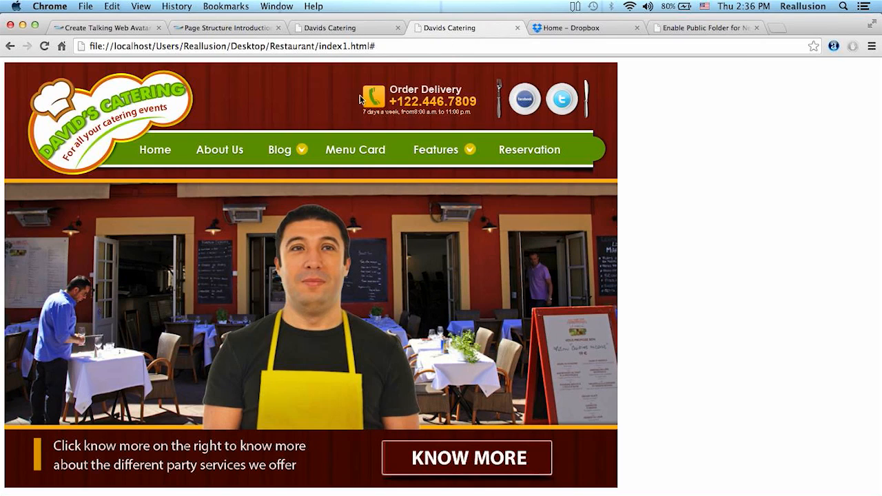
mouse_move(552, 307)
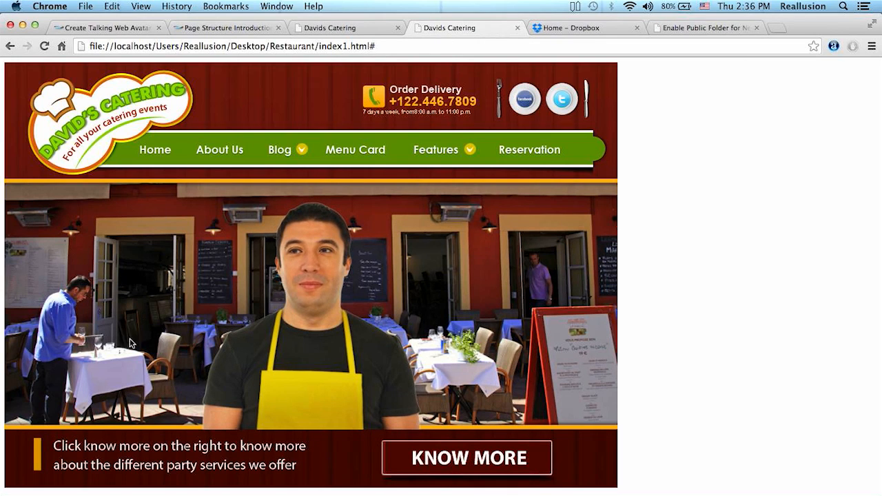
mouse_move(293, 403)
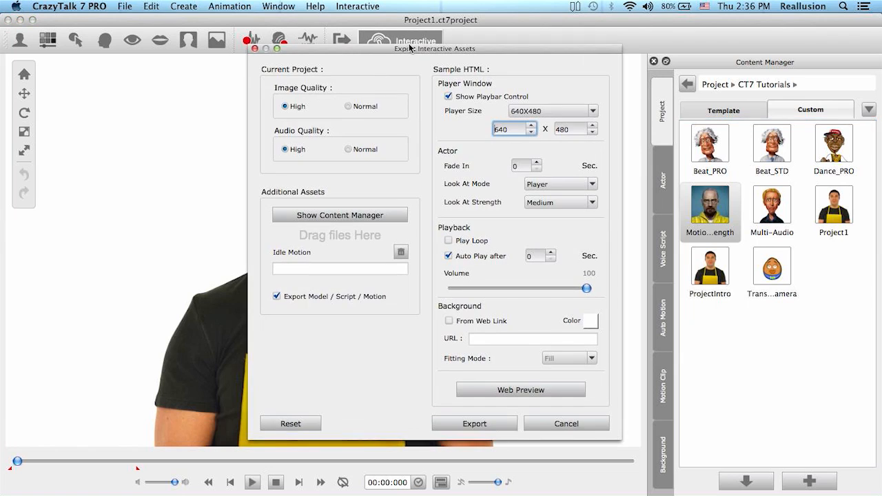
- Move the Export Interactive Assets dialog aside, then return to the catering page preview
left_click_drag(436, 48, 629, 30)
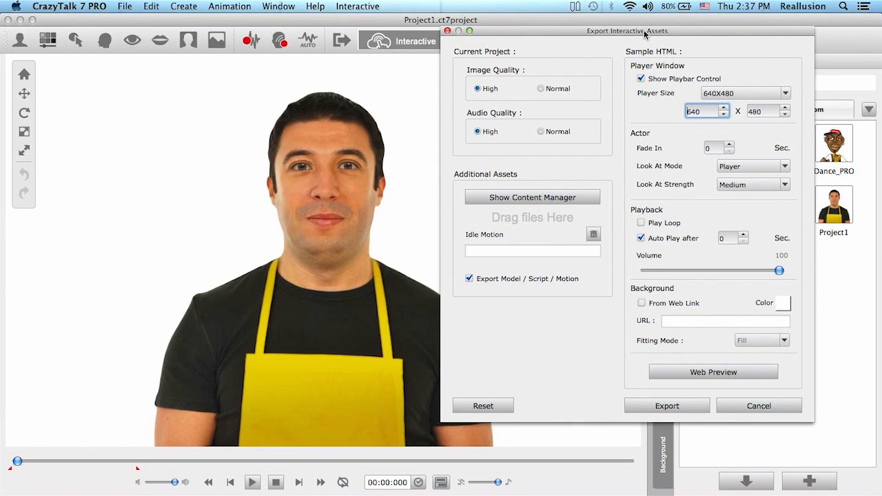
left_click(758, 405)
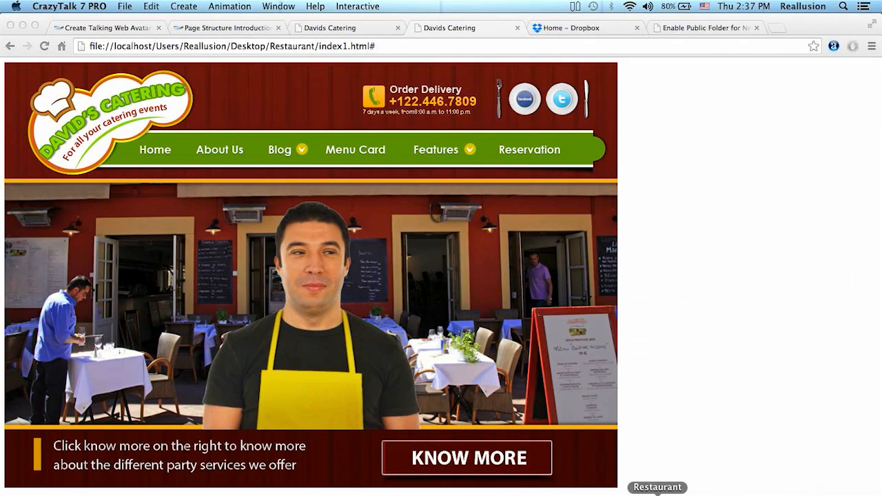
left_click(657, 488)
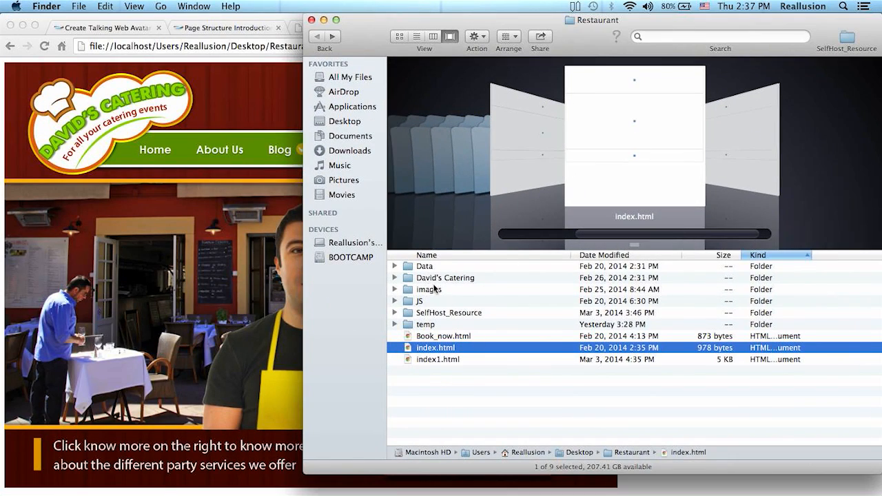
double_click(445, 277)
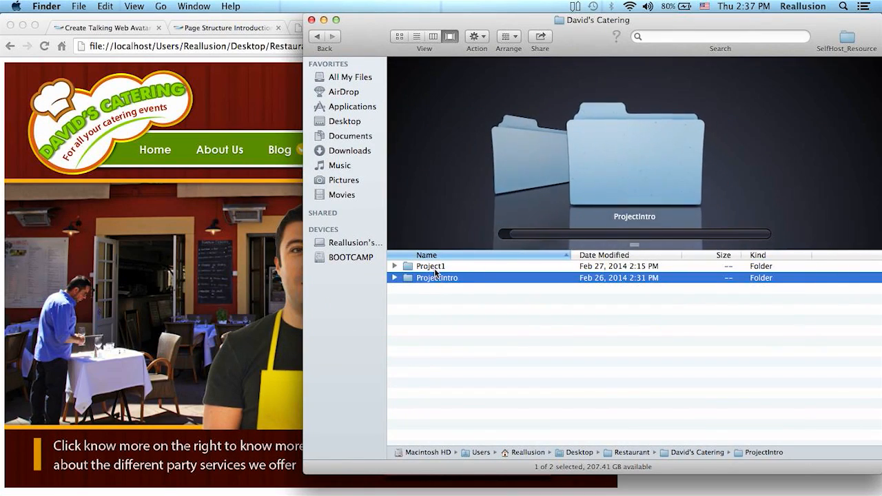
double_click(437, 277)
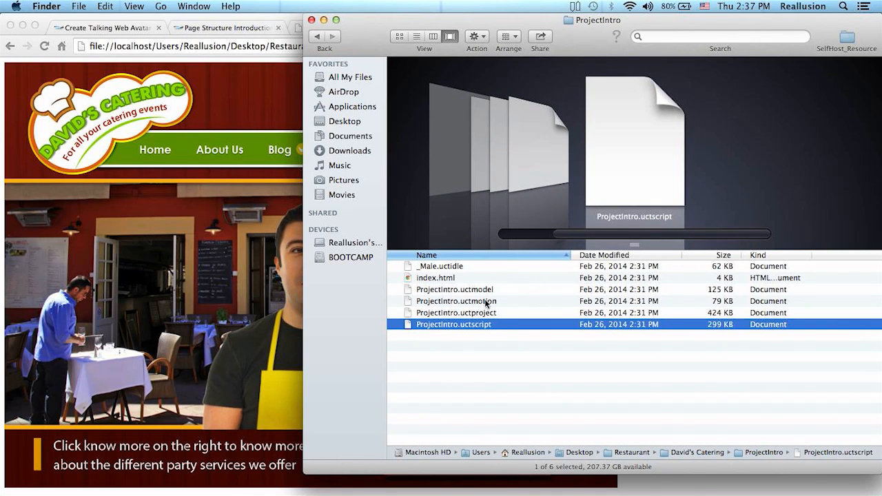
left_click(456, 312)
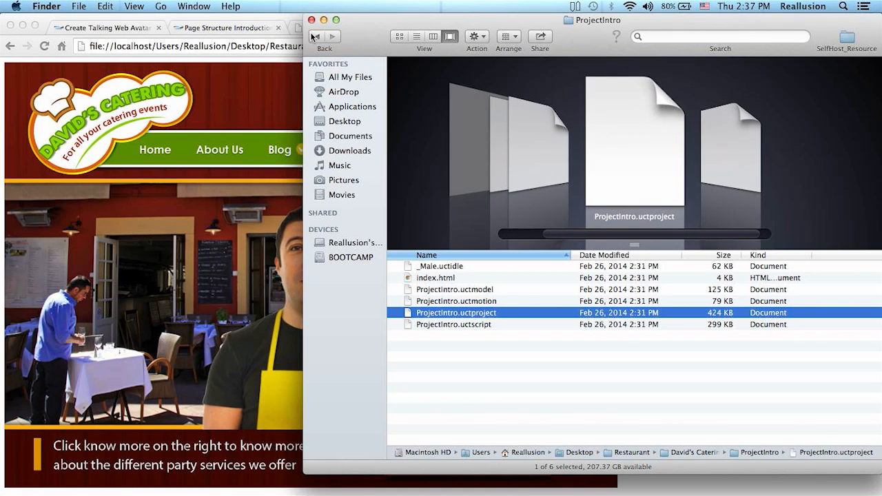
left_click(316, 37)
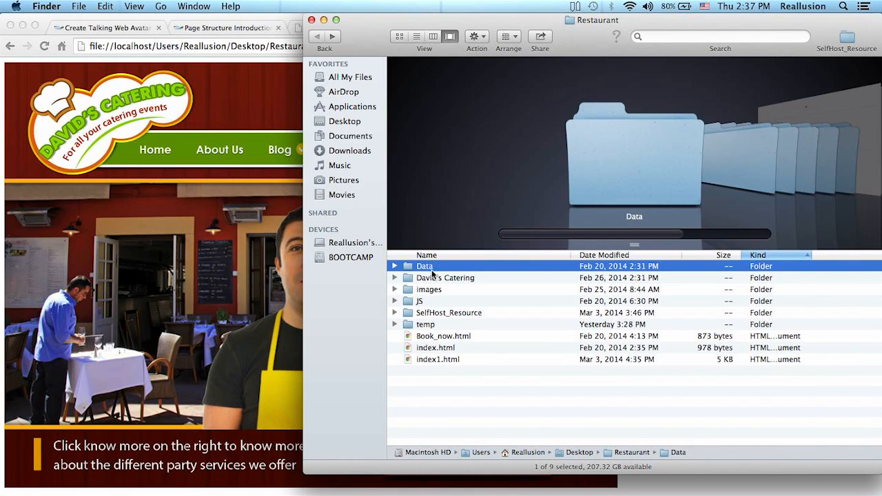
left_click(449, 312)
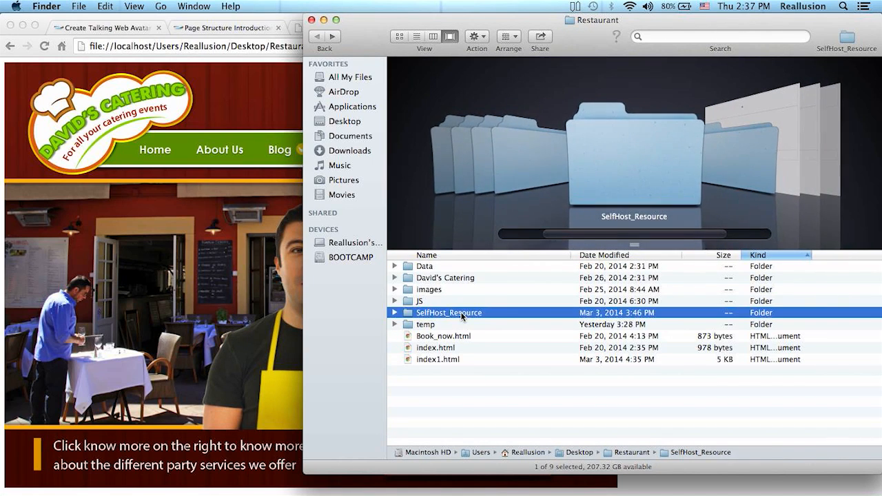
double_click(449, 313)
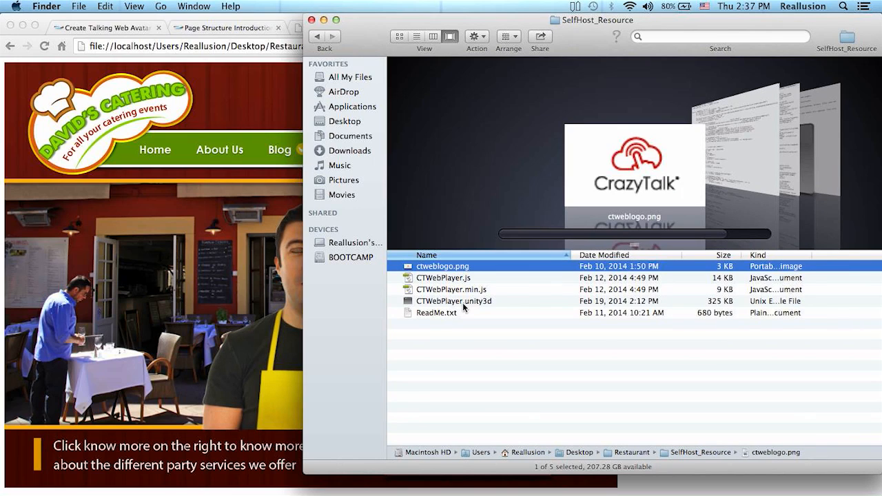
mouse_move(359, 86)
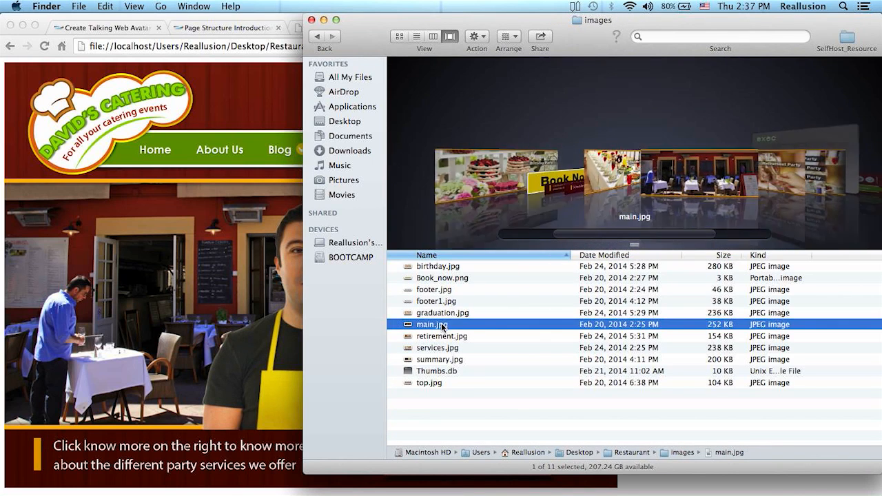
left_click(317, 37)
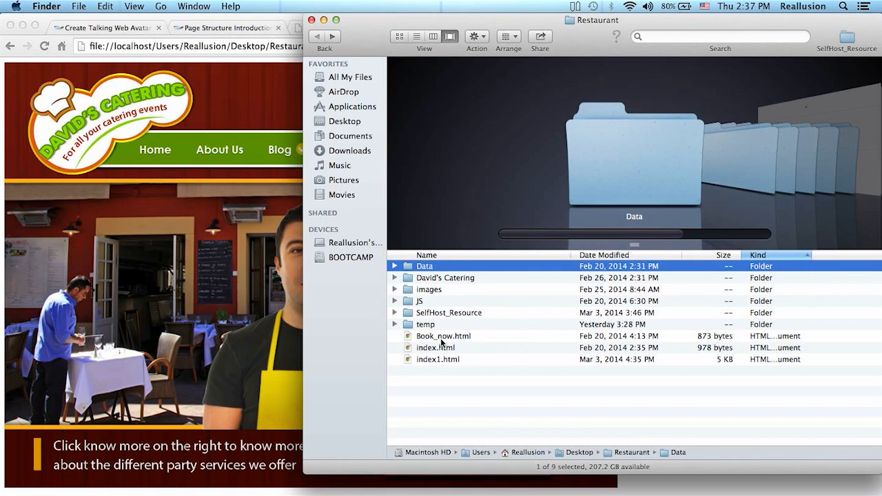
left_click(436, 347)
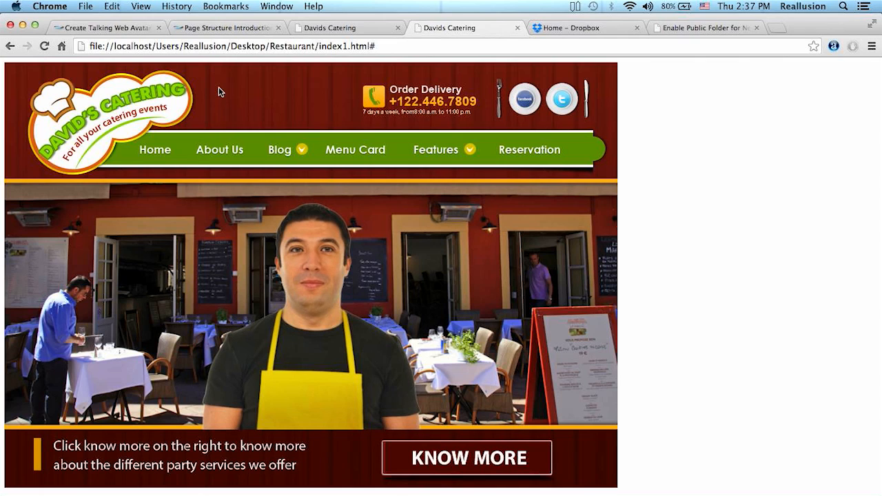
- Show the 'Create Talking Web Avatar' Interactive Plug-in page in Chrome
left_click(107, 28)
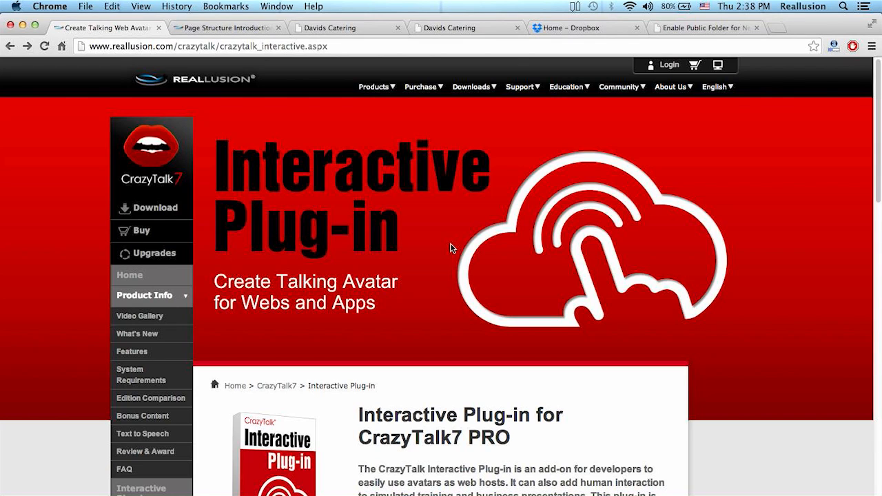
mouse_move(507, 110)
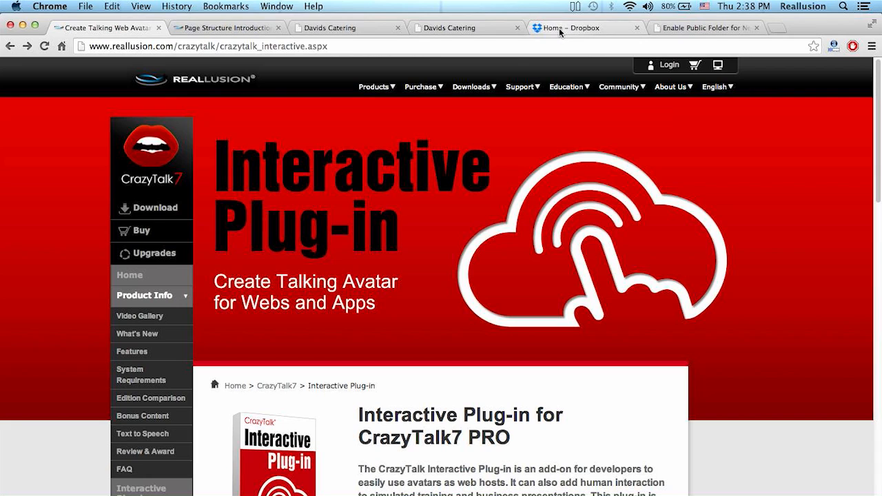
- Return to Dropbox home and select the Public folder beside Getting Started.pdf
left_click(586, 28)
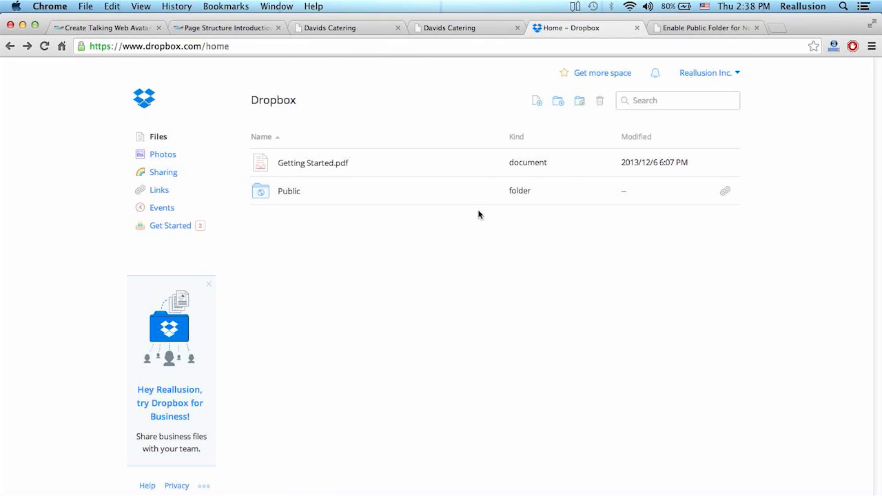
mouse_move(443, 269)
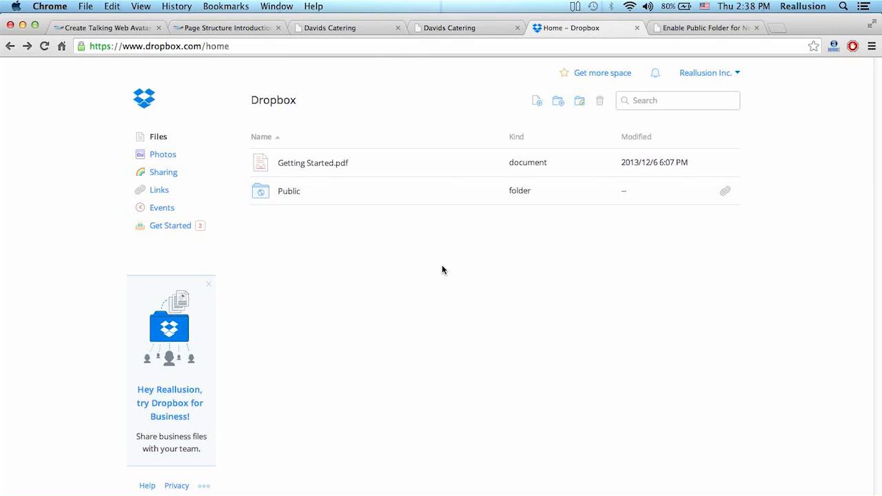
mouse_move(280, 198)
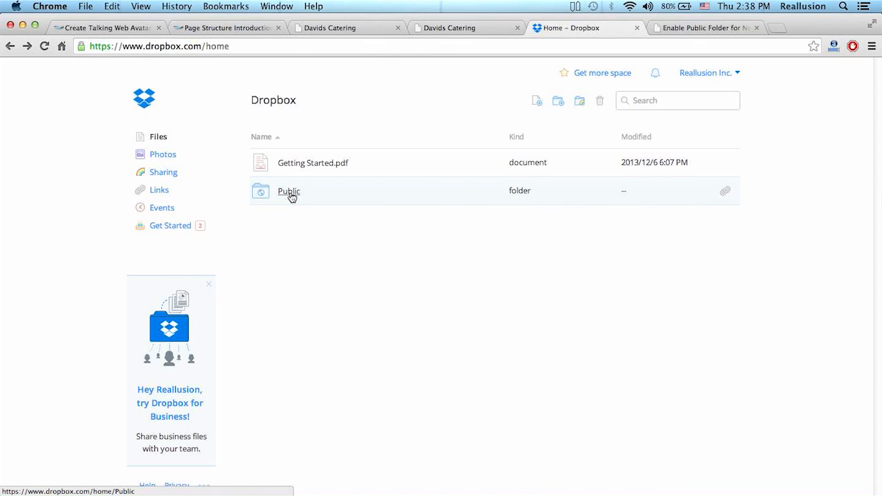
mouse_move(337, 199)
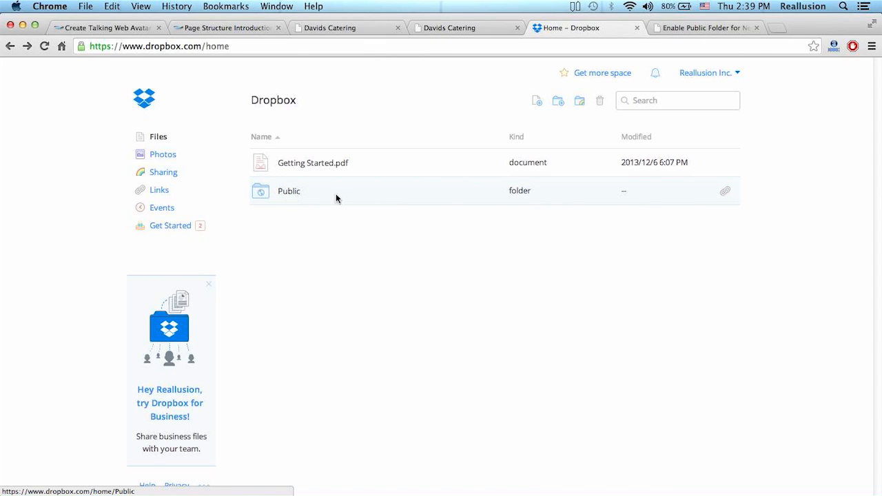
mouse_move(394, 368)
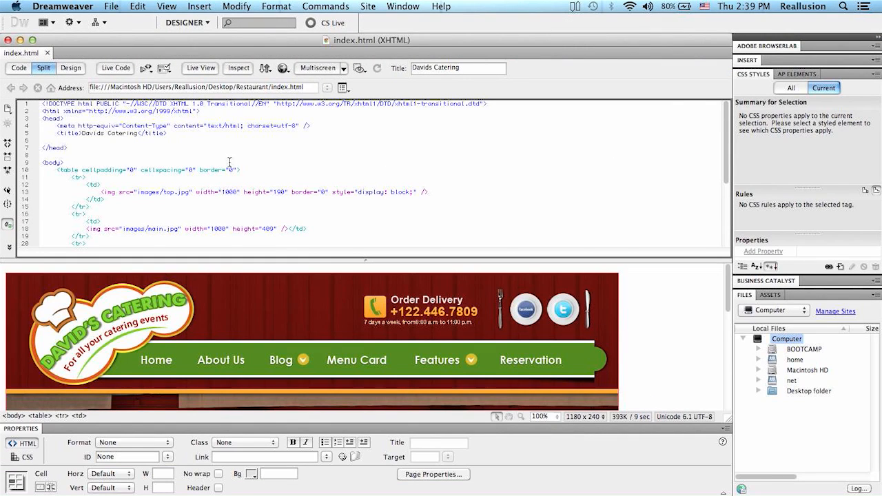
mouse_move(245, 178)
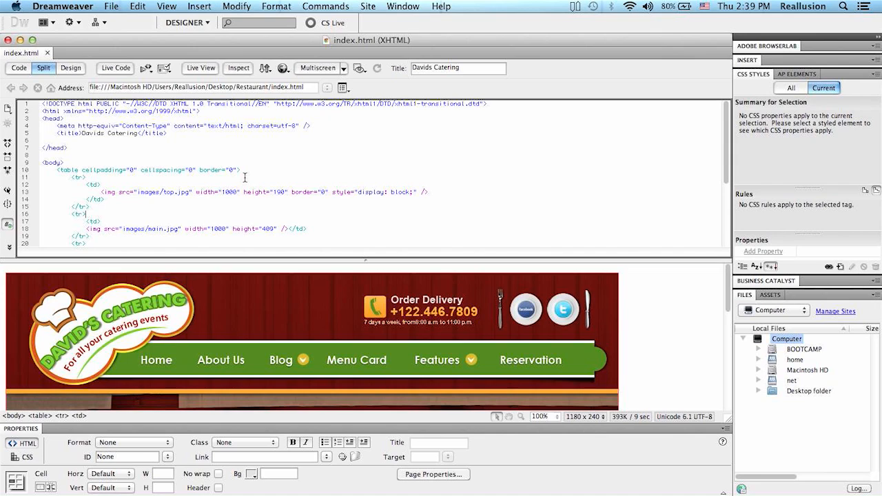
left_click(350, 488)
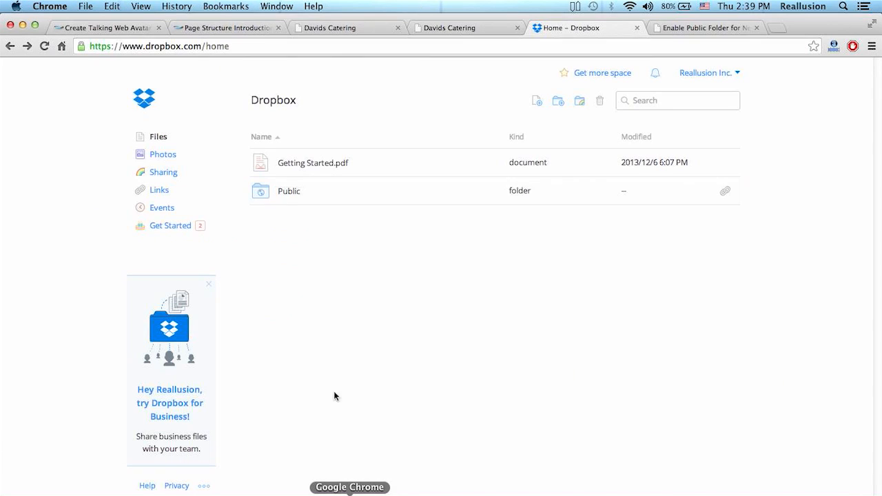
left_click(289, 191)
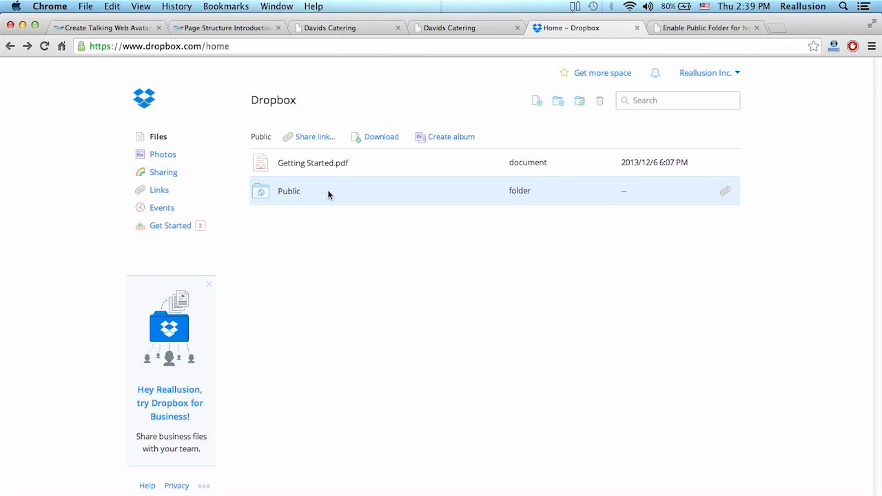
mouse_move(385, 251)
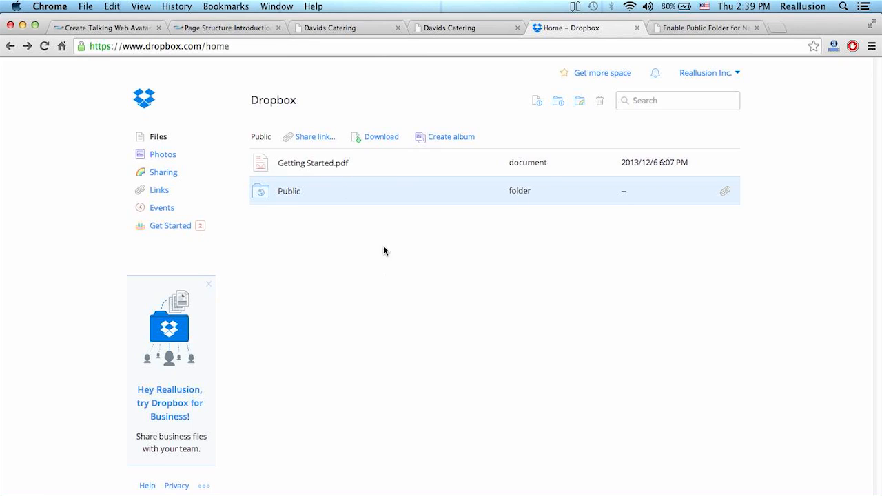
mouse_move(289, 190)
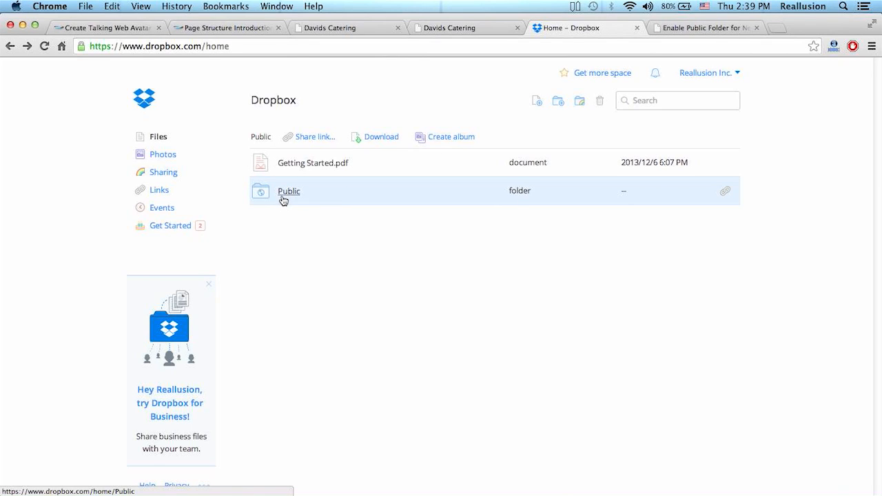
mouse_move(375, 241)
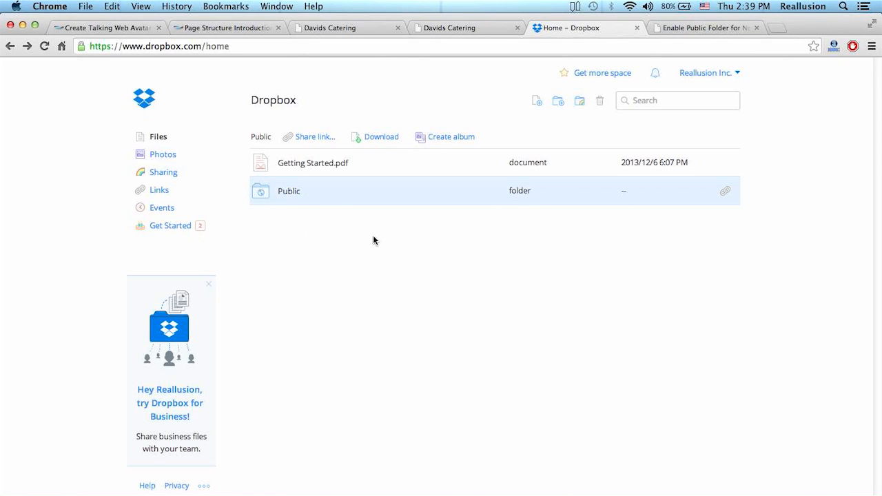
mouse_move(702, 82)
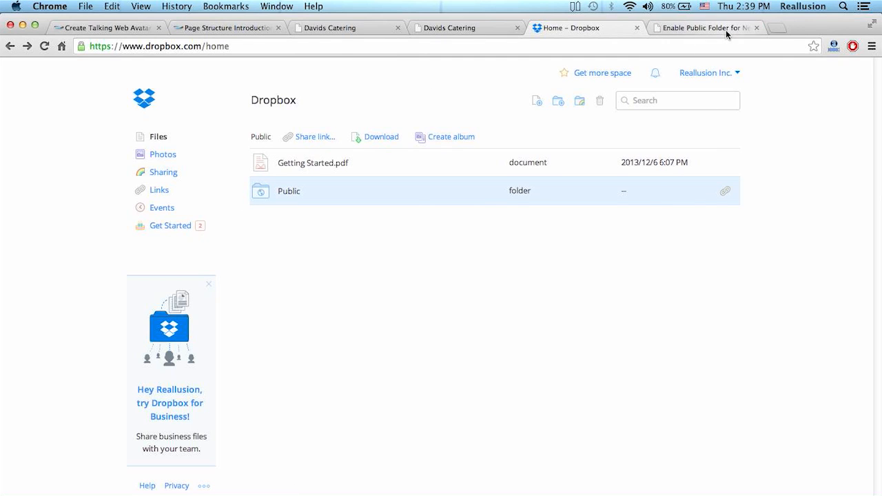
- Copy the enable_public_folder link from the Techdows article and return to Dropbox home
left_click(703, 27)
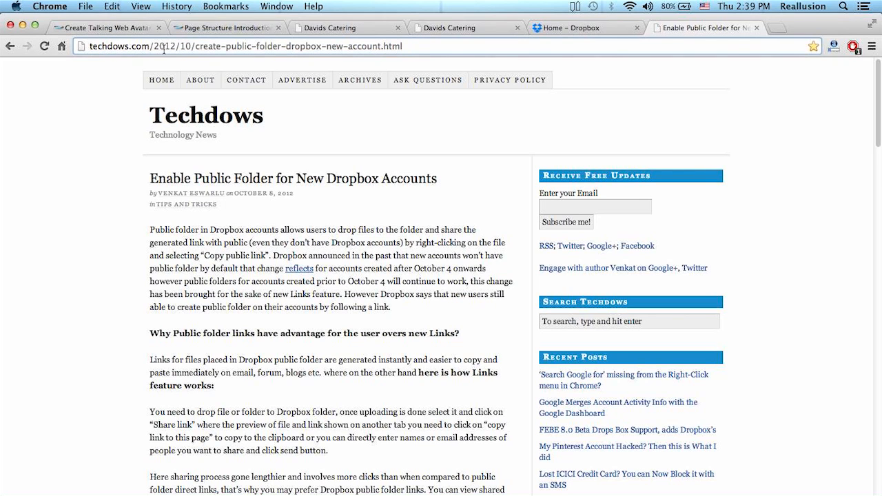
scroll("down", 3)
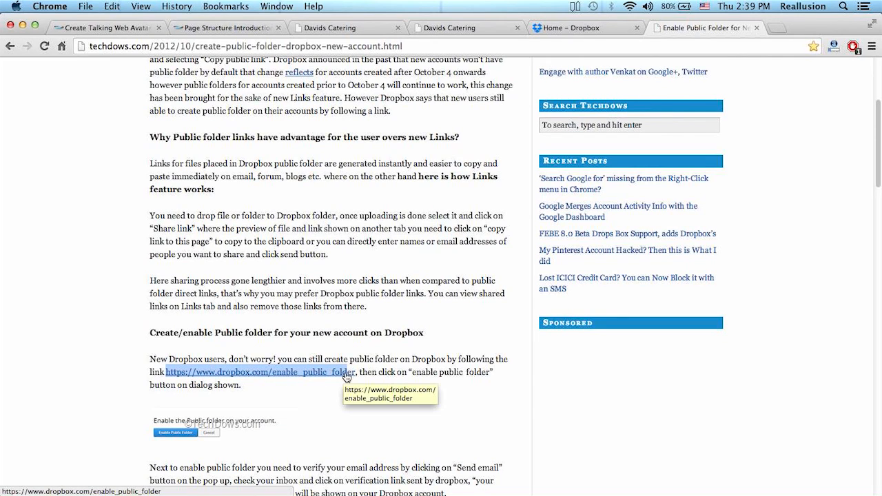
mouse_move(357, 384)
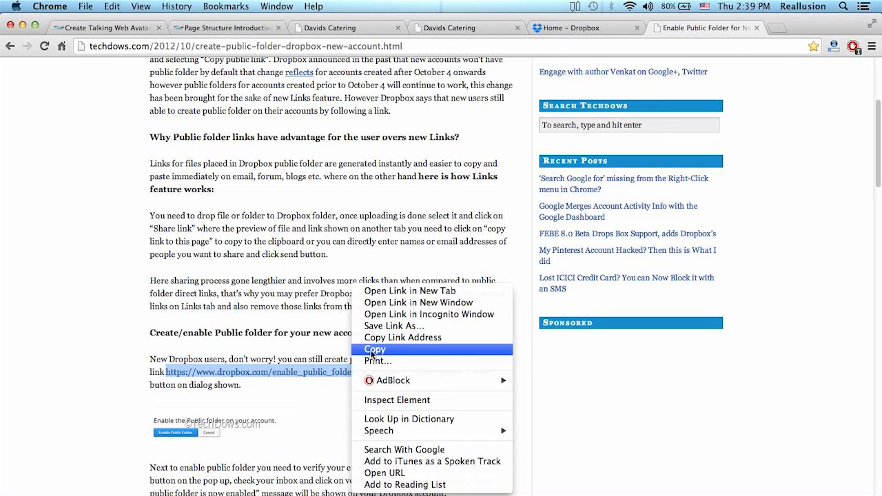
left_click(376, 350)
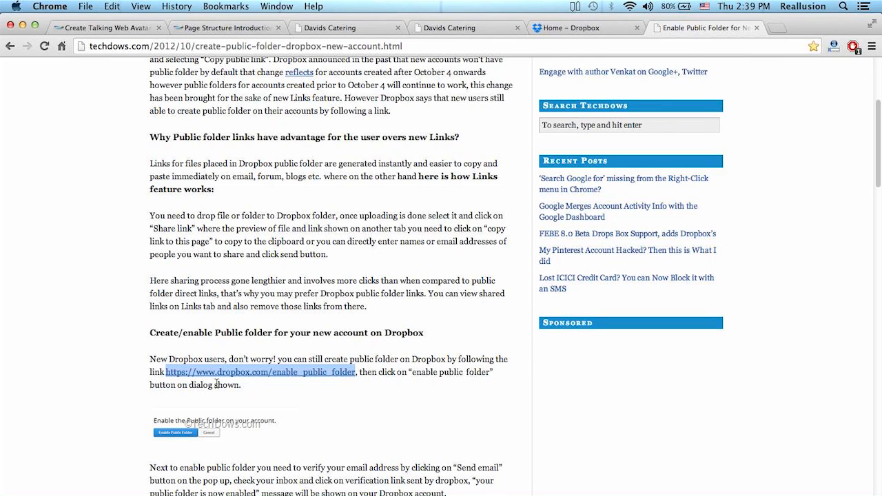
mouse_move(249, 385)
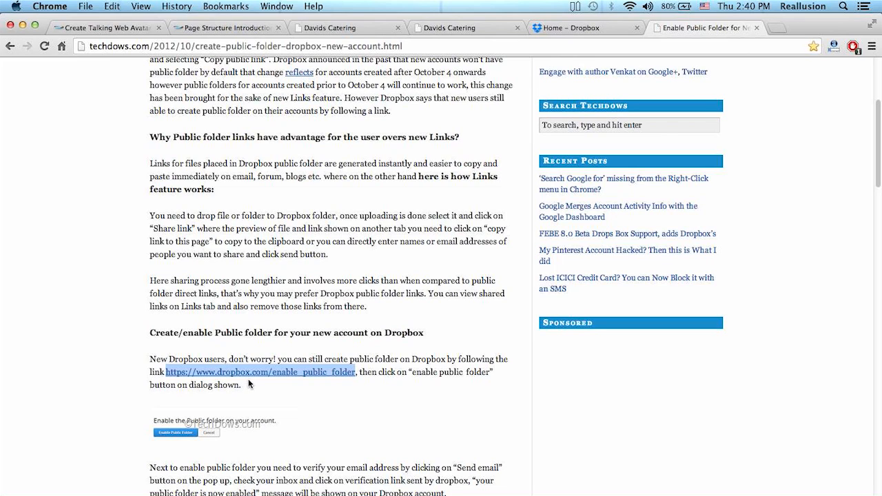
mouse_move(275, 381)
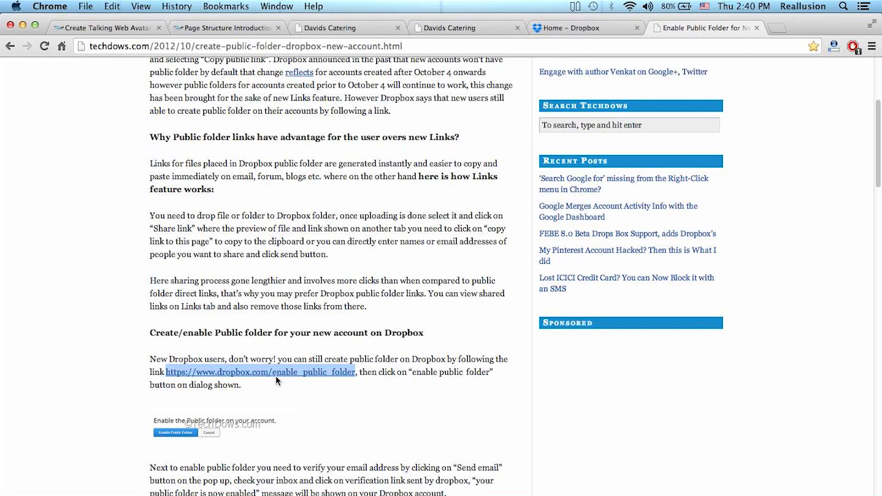
mouse_move(383, 383)
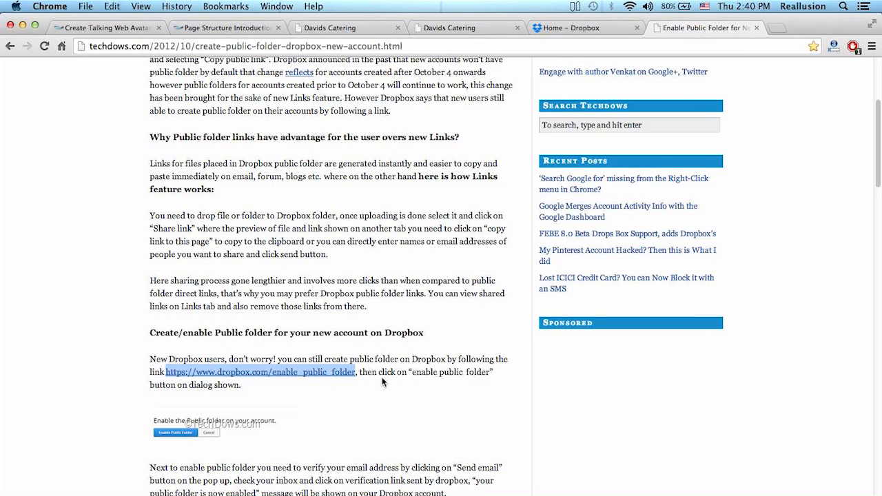
left_click(579, 27)
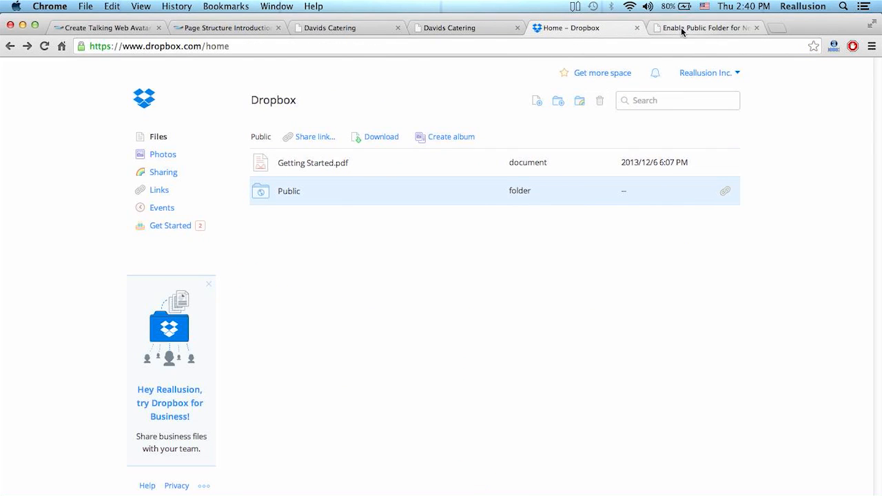
- Glance at a new tab and the Techdows article, then open Dropbox's Public folder
left_click(779, 28)
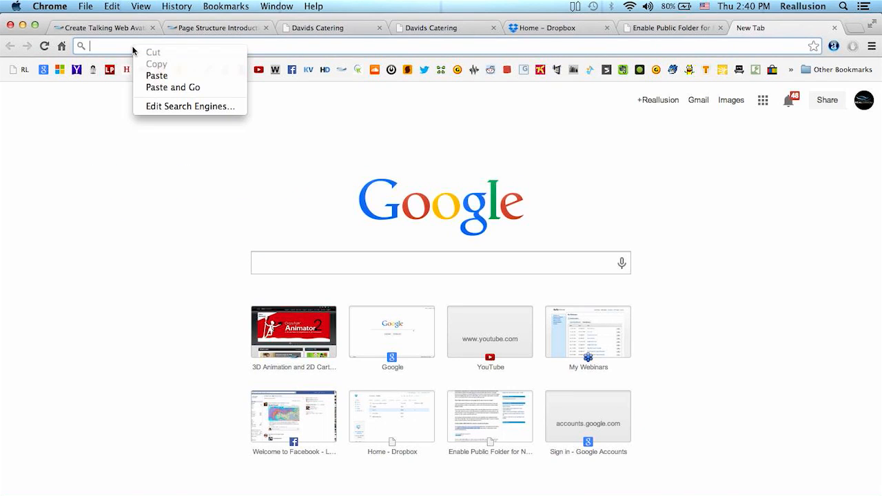
left_click(156, 76)
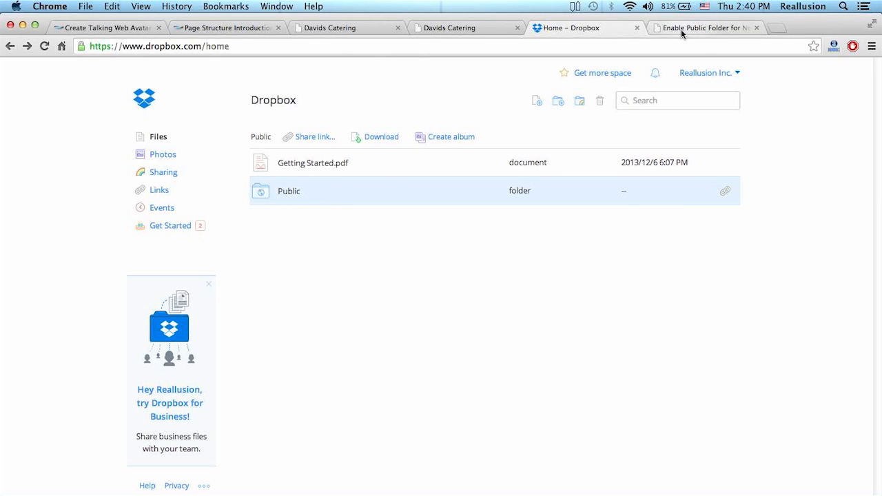
left_click(703, 27)
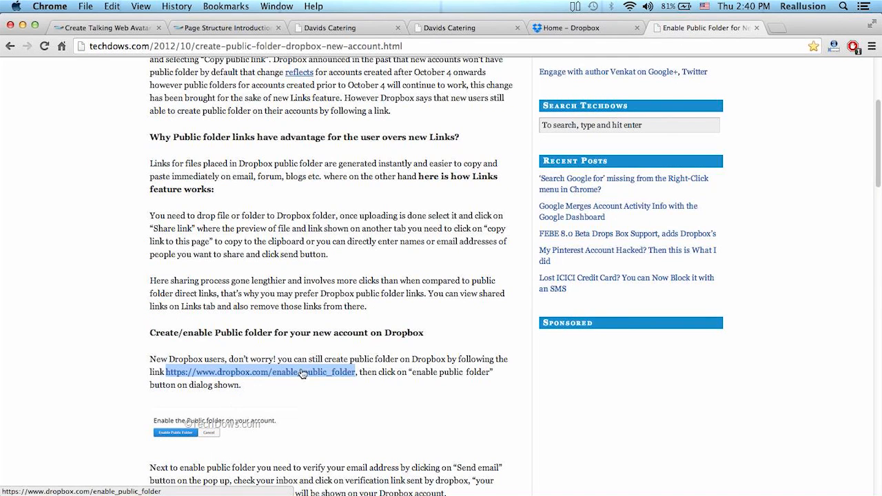
left_click(581, 28)
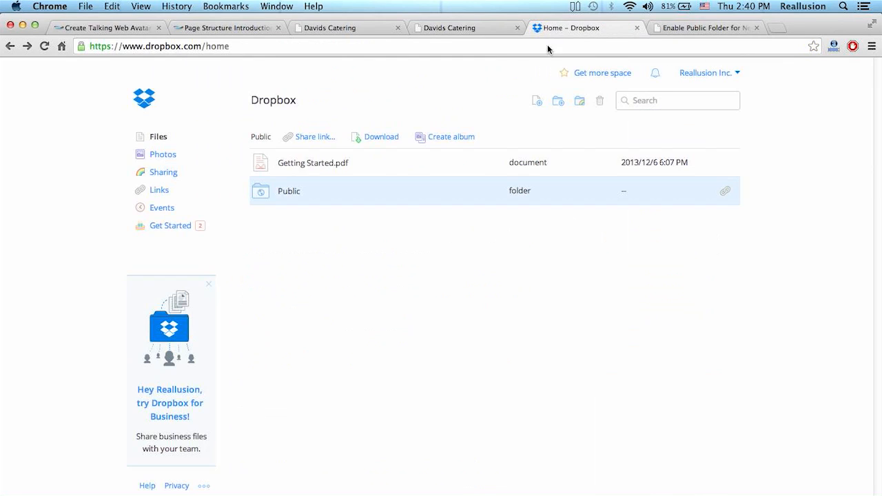
mouse_move(289, 201)
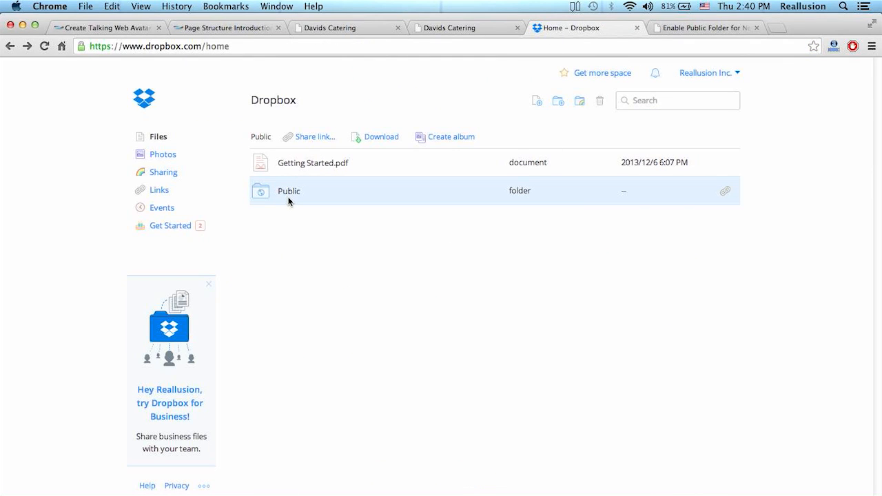
double_click(289, 191)
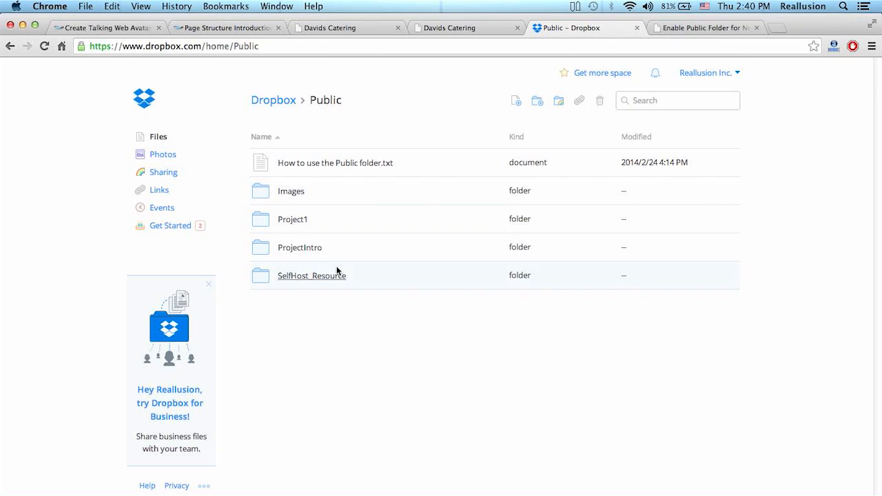
mouse_move(328, 258)
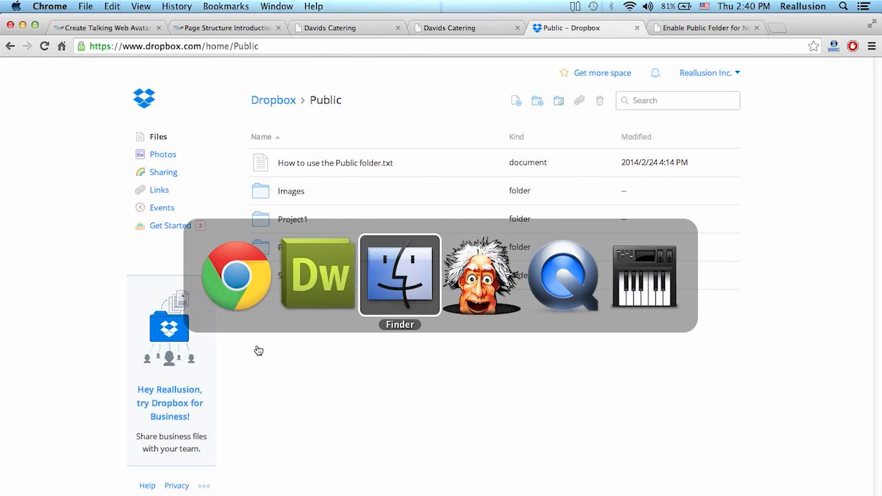
- Drag Project1 from David's Catering in Finder onto the Dropbox Public folder page
left_click(400, 276)
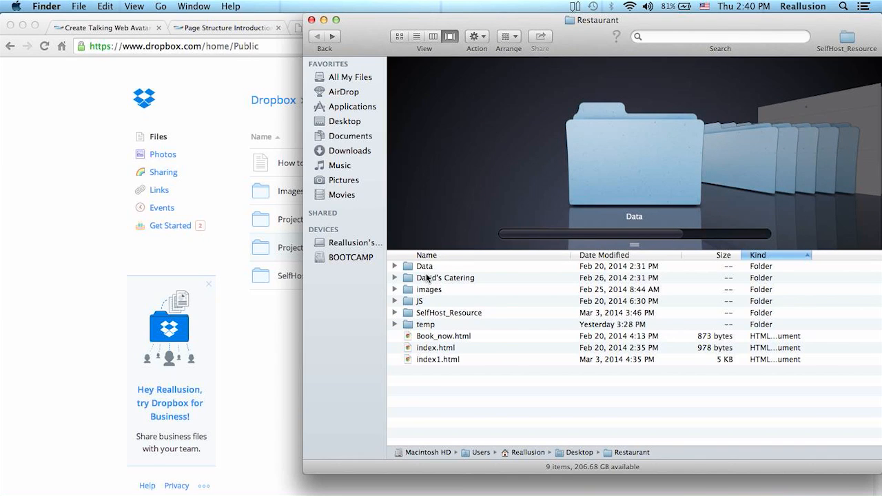
double_click(447, 277)
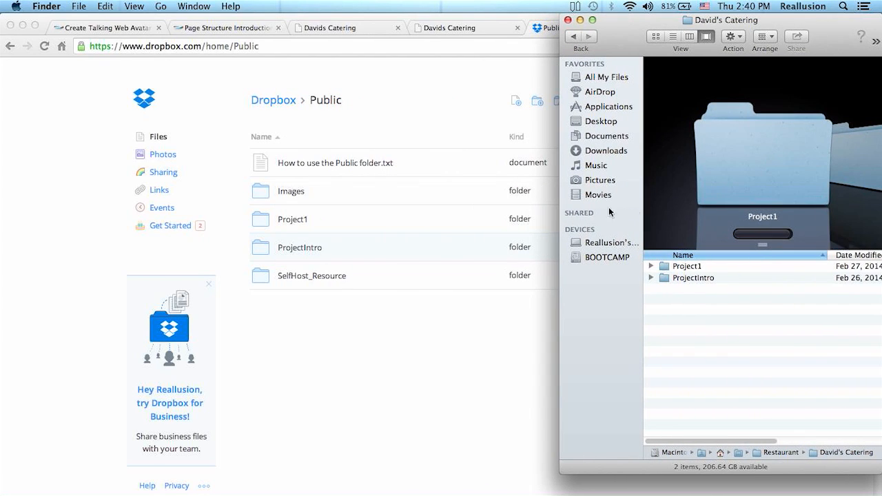
left_click(688, 265)
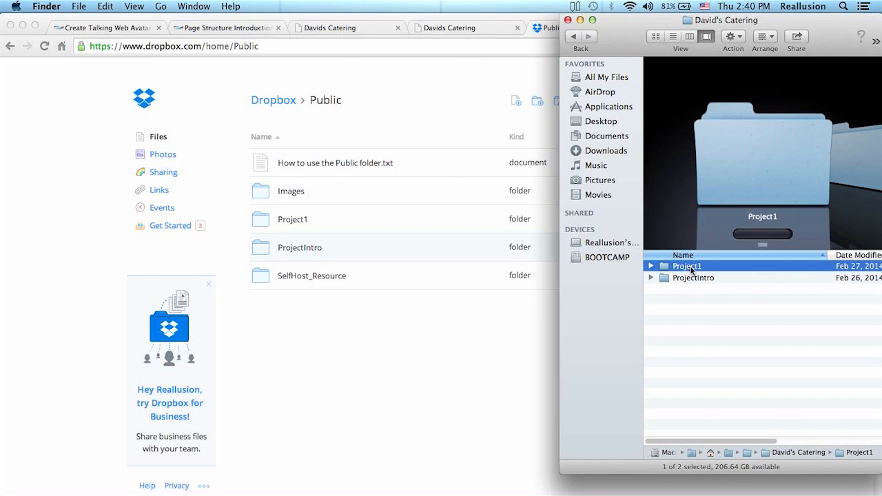
left_click_drag(687, 266, 305, 307)
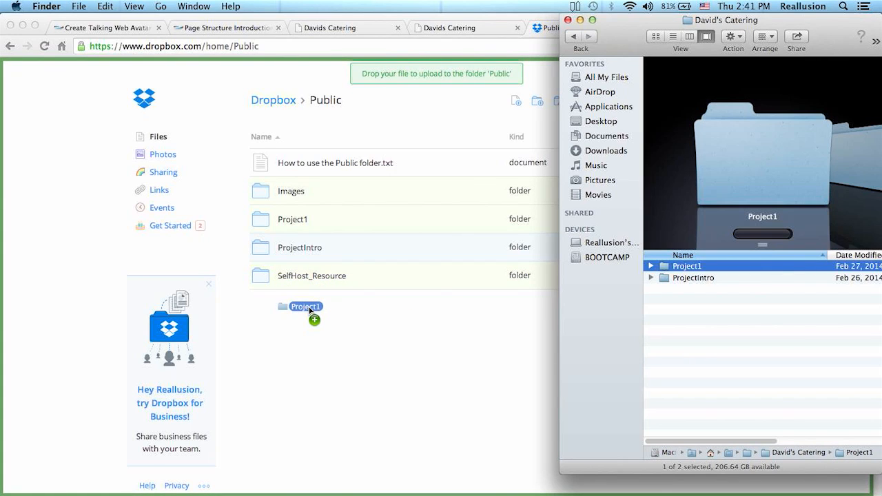
left_click_drag(306, 306, 724, 269)
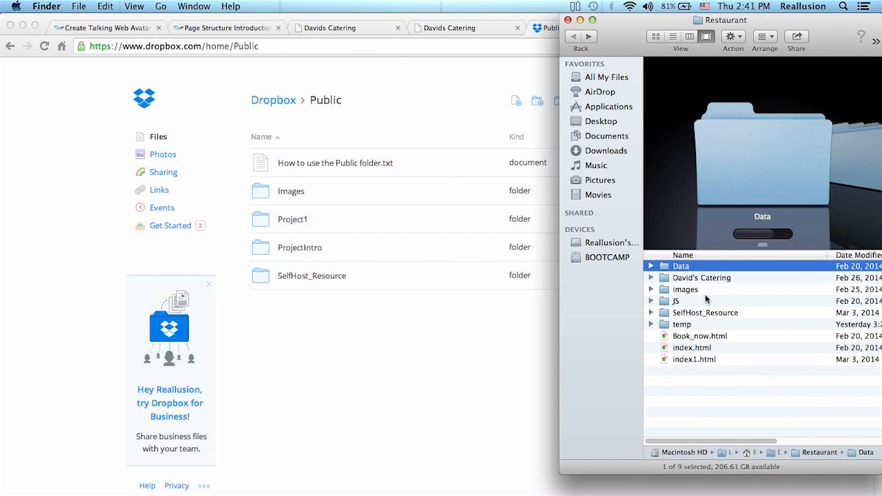
mouse_move(699, 322)
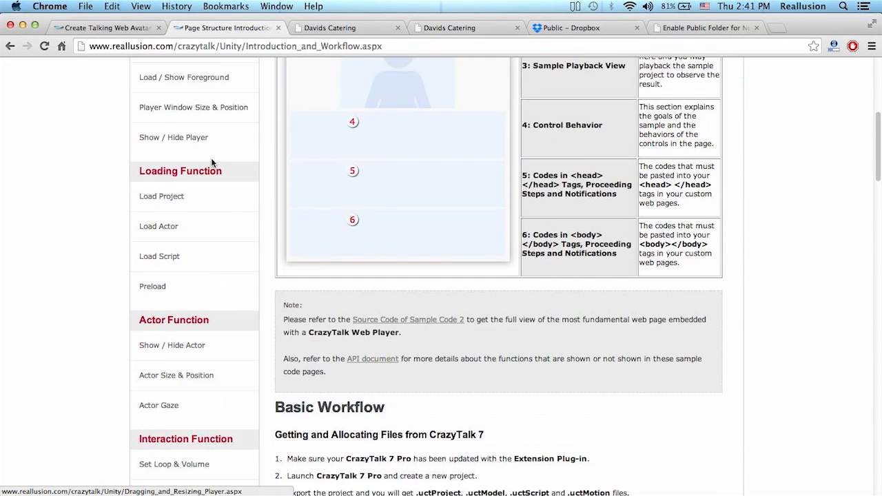
- Download SelfHost_Resource.zip from the Managing Interactive Assets help page
scroll("down", 3)
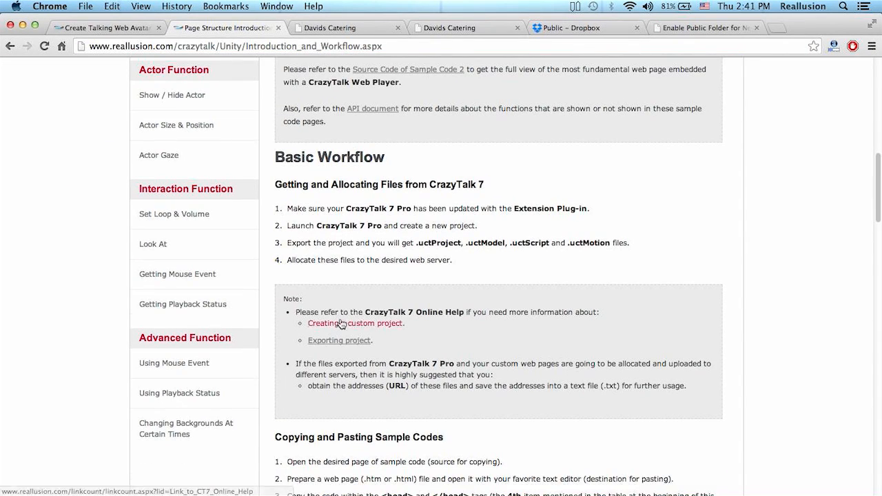
mouse_move(340, 344)
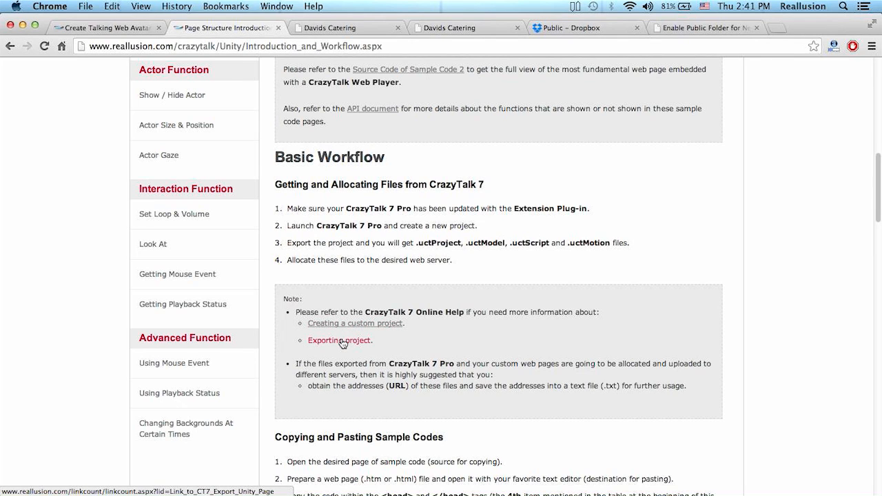
left_click(338, 340)
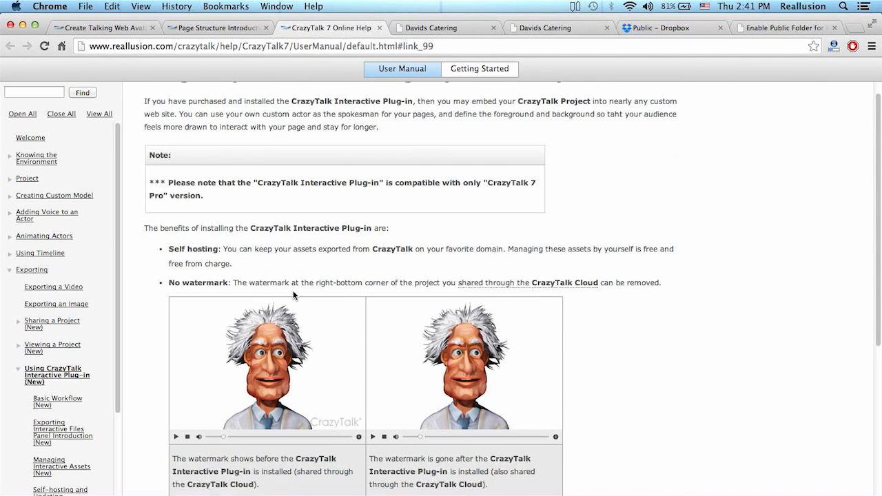
scroll("down", 3)
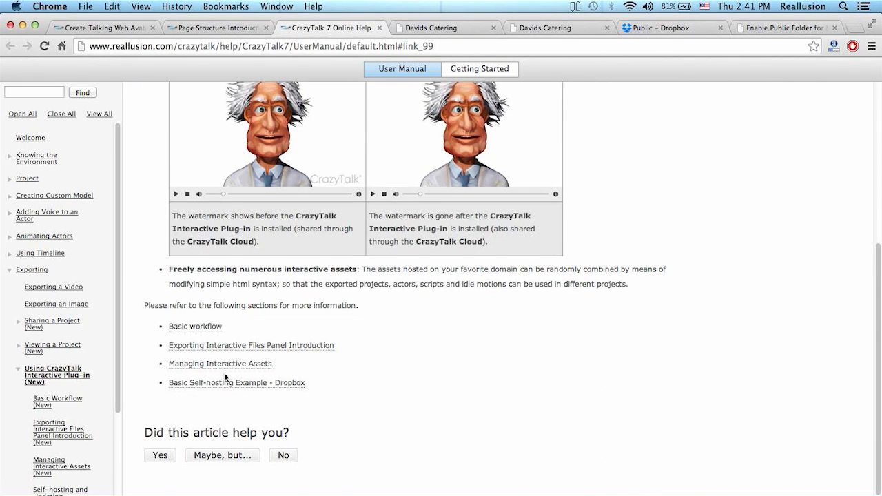
mouse_move(210, 367)
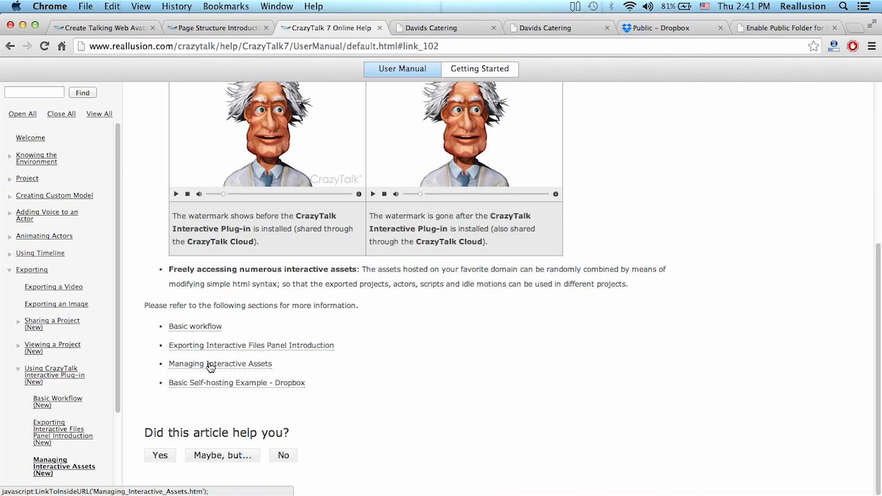
left_click(219, 364)
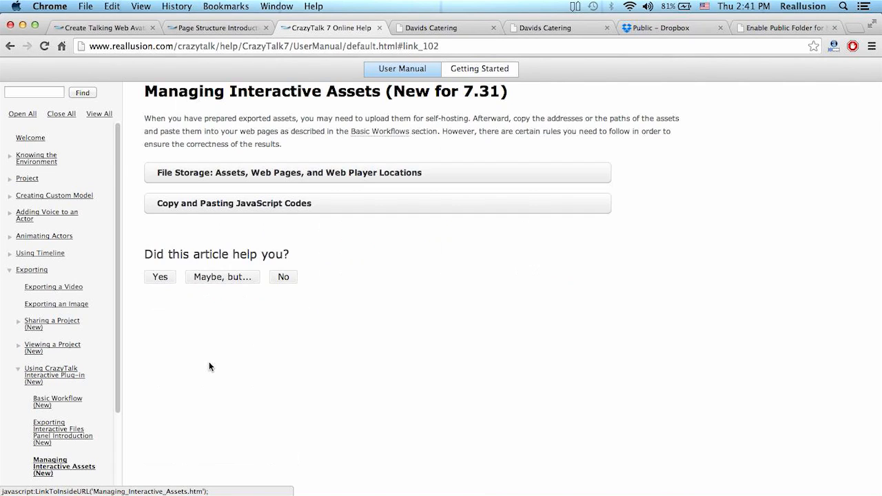
mouse_move(252, 178)
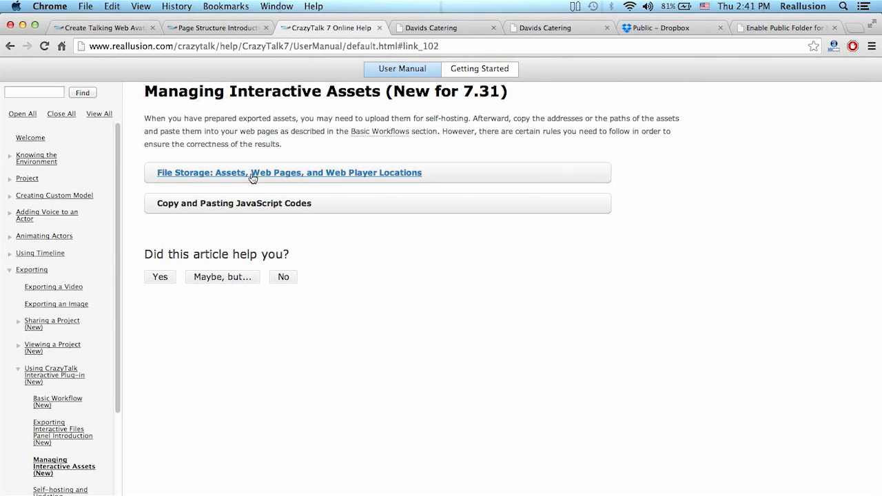
left_click(289, 172)
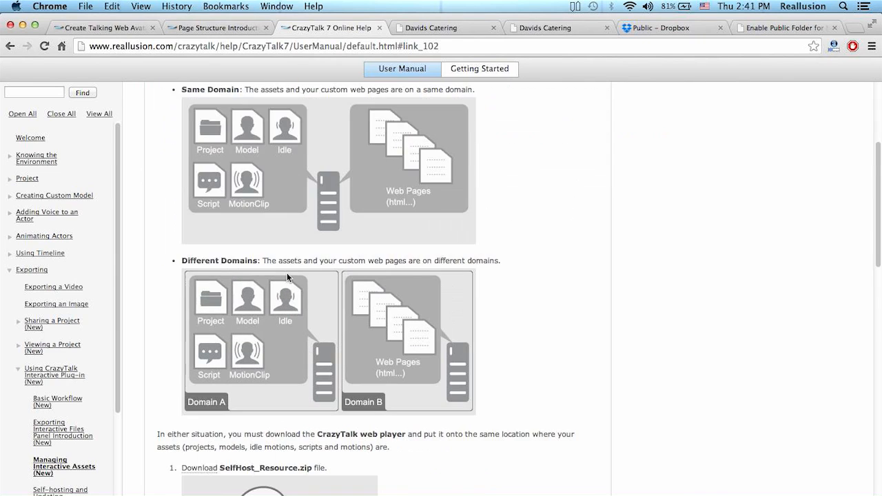
scroll("down", 3)
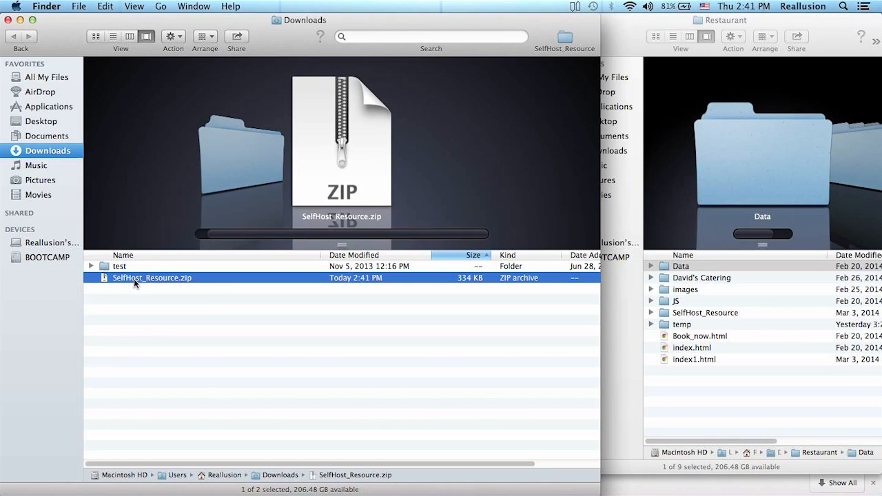
- Unzip SelfHost_Resource.zip in Downloads and select the new SelfHost_Resource folder
double_click(153, 278)
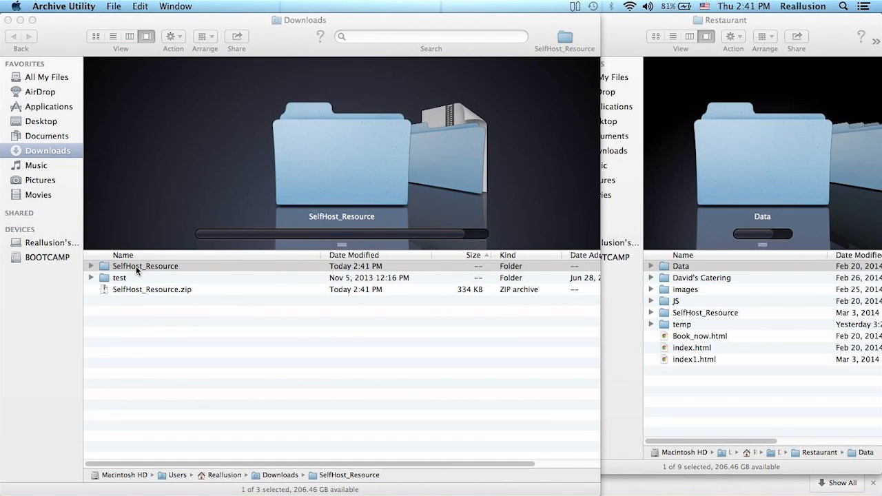
left_click(145, 267)
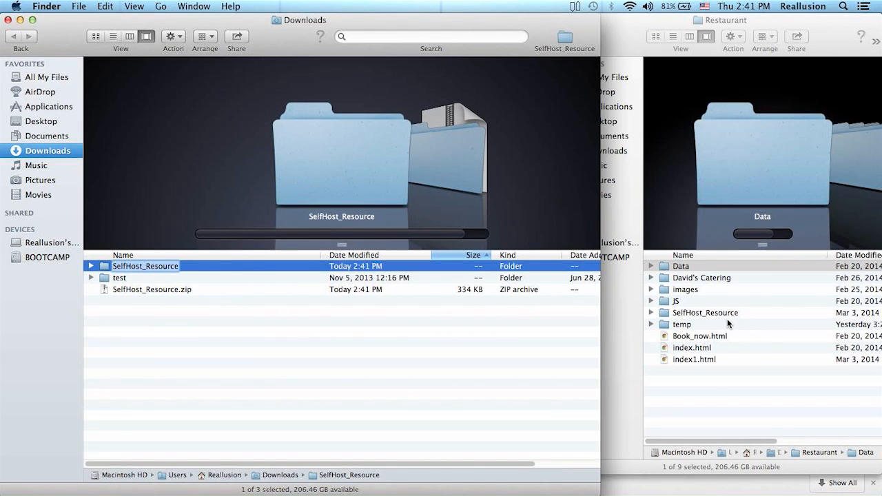
left_click(704, 312)
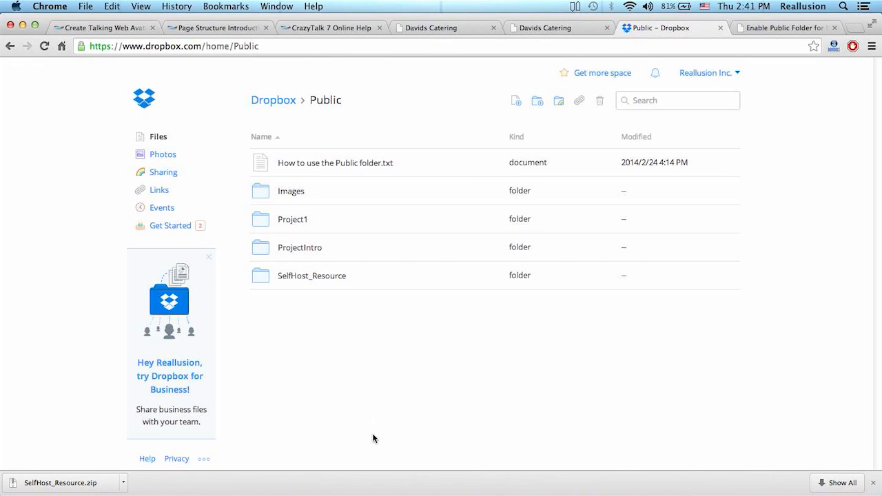
mouse_move(312, 275)
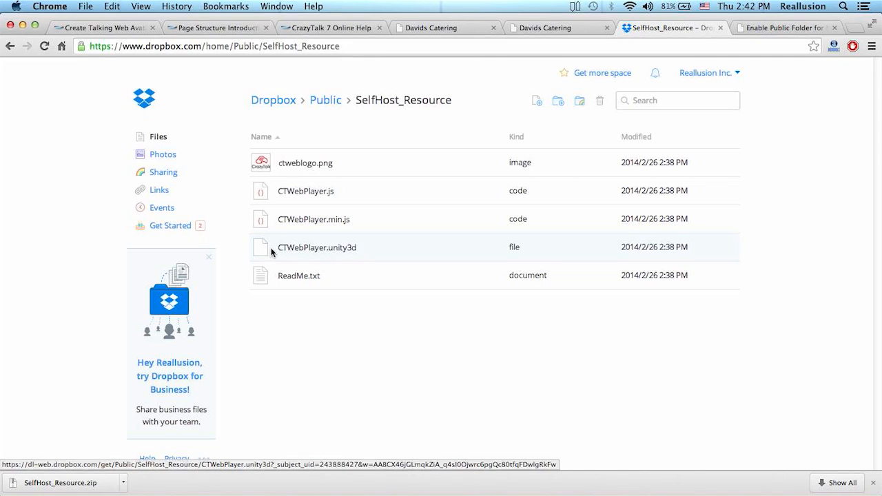
mouse_move(316, 247)
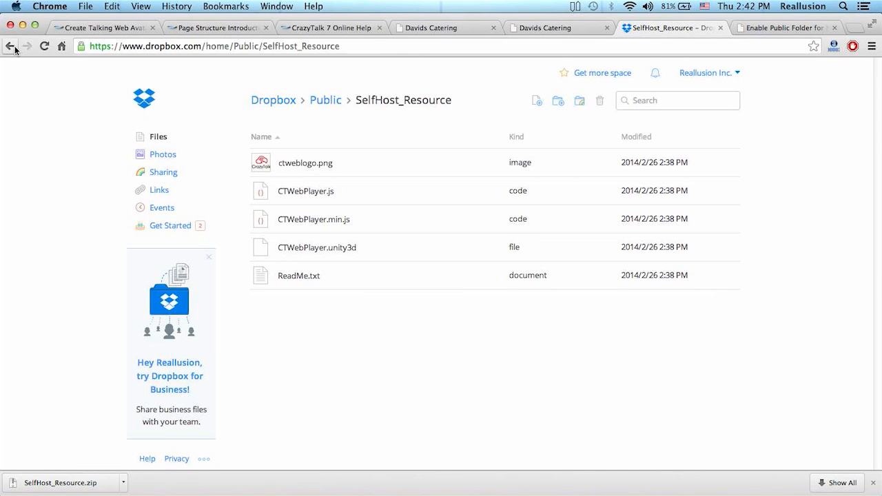
left_click(10, 45)
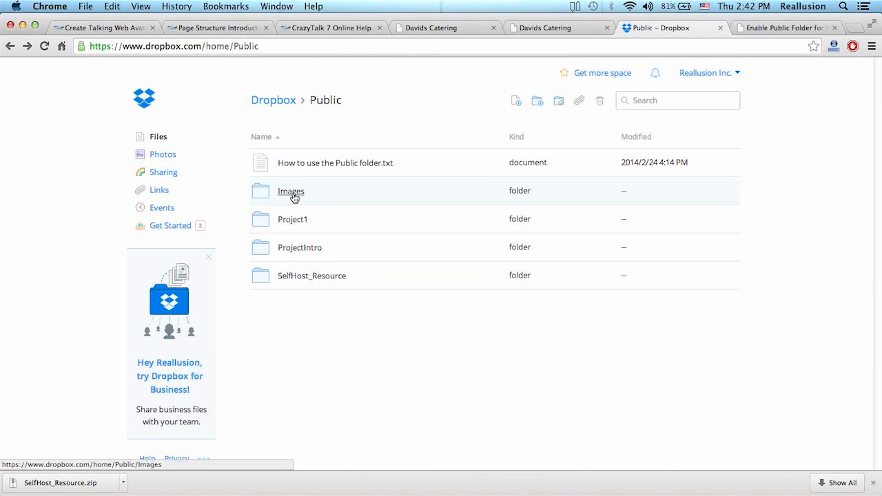
left_click(291, 191)
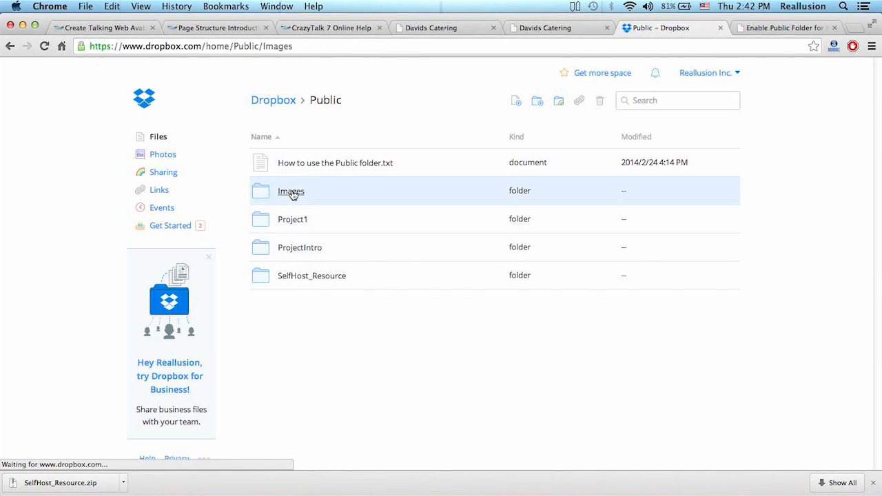
double_click(291, 191)
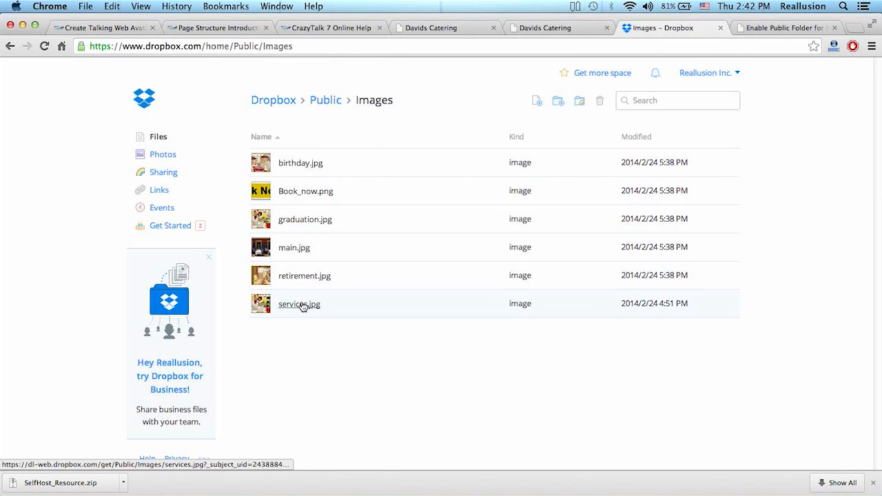
left_click(10, 46)
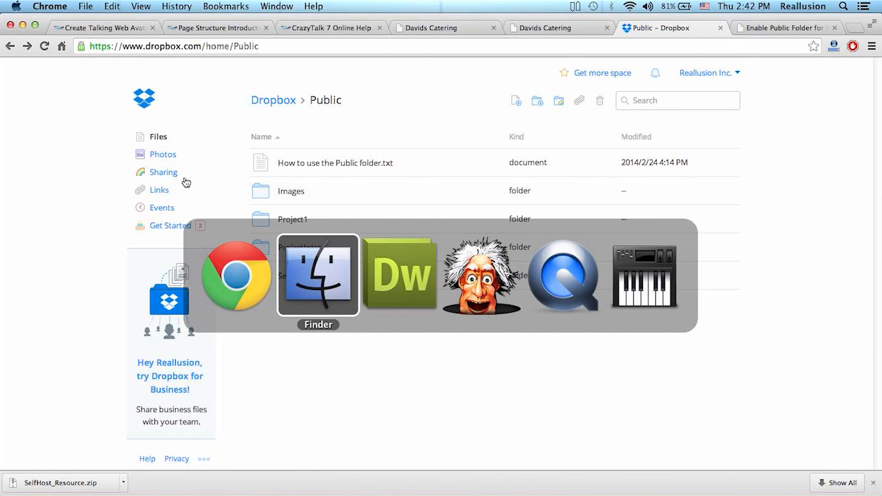
- Bring the Restaurant folder window forward and select its index.html file
left_click(318, 274)
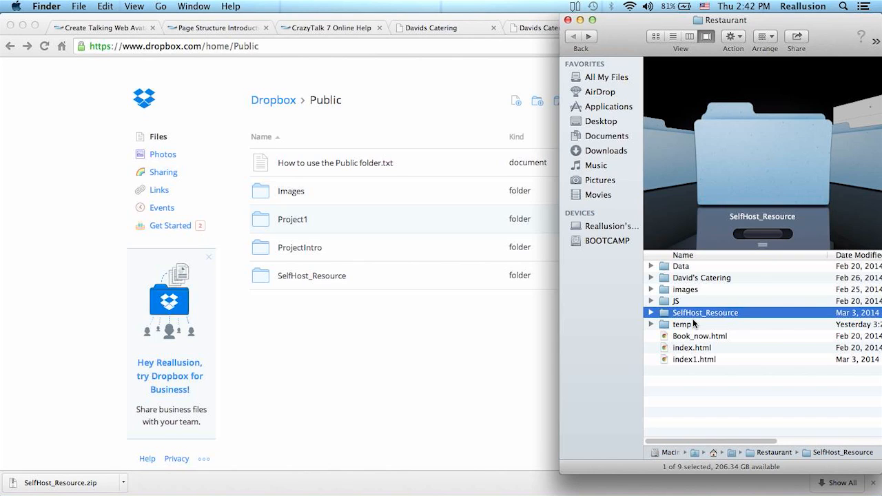
mouse_move(696, 356)
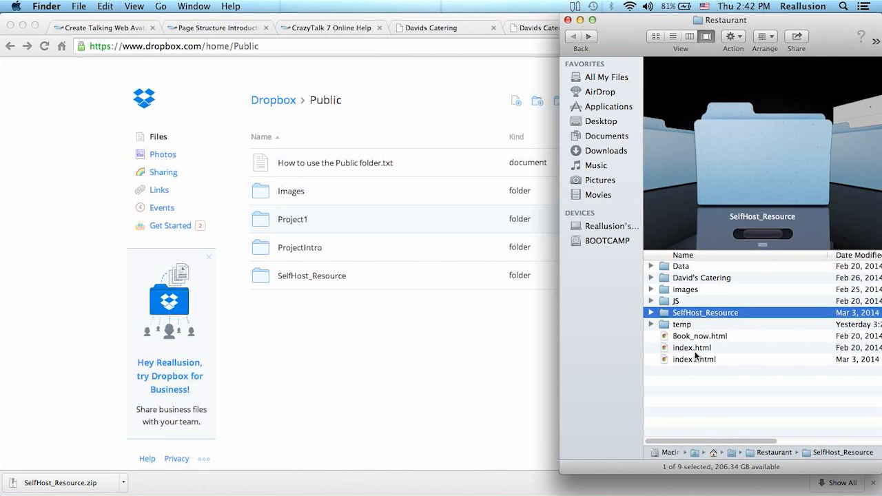
left_click(692, 348)
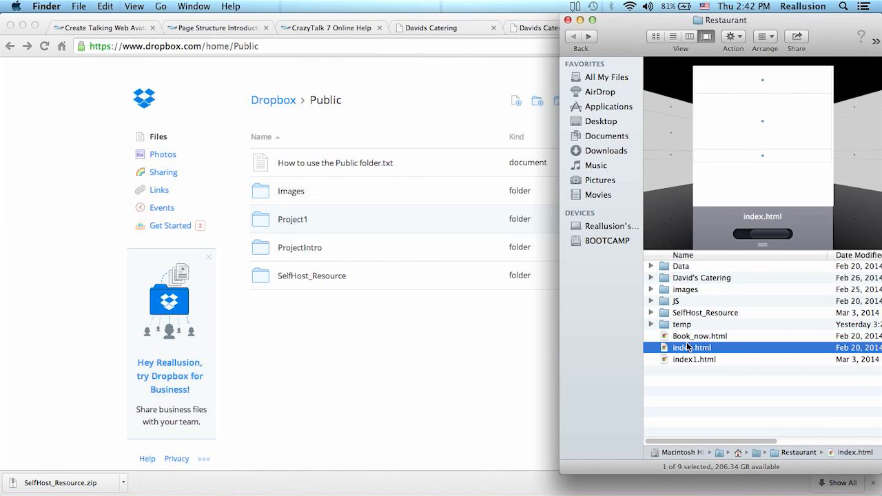
mouse_move(697, 365)
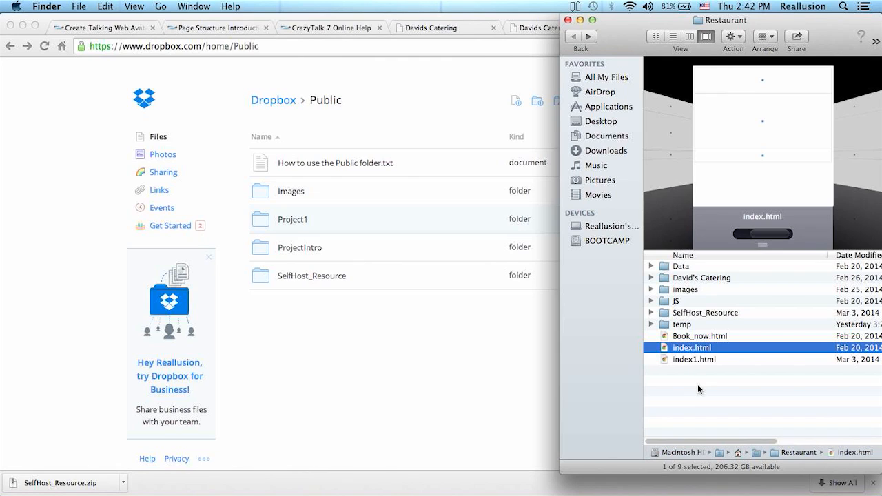
mouse_move(701, 364)
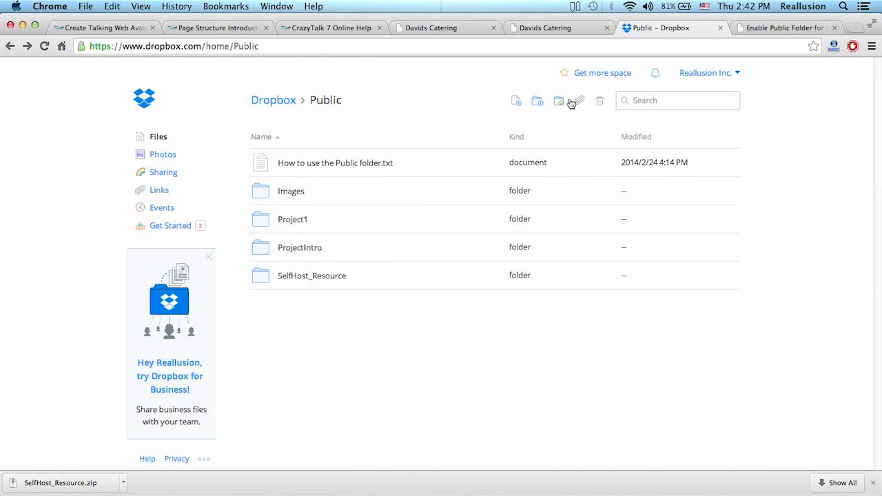
mouse_move(408, 337)
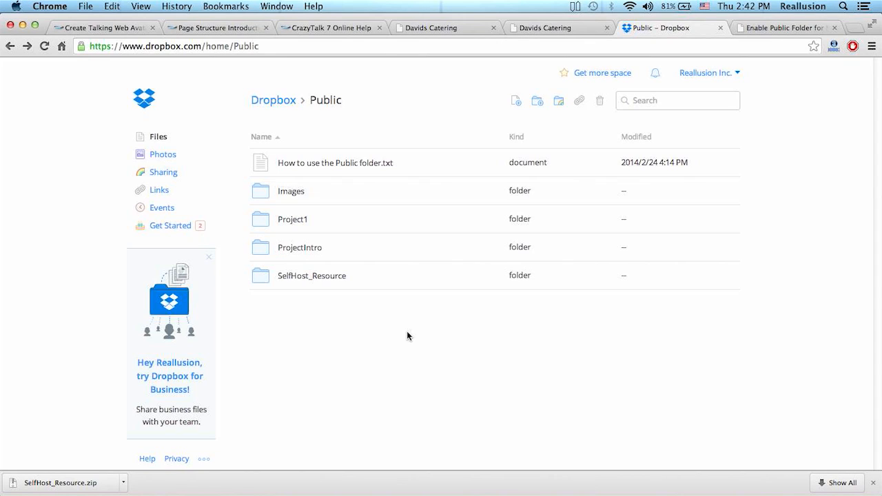
mouse_move(514, 495)
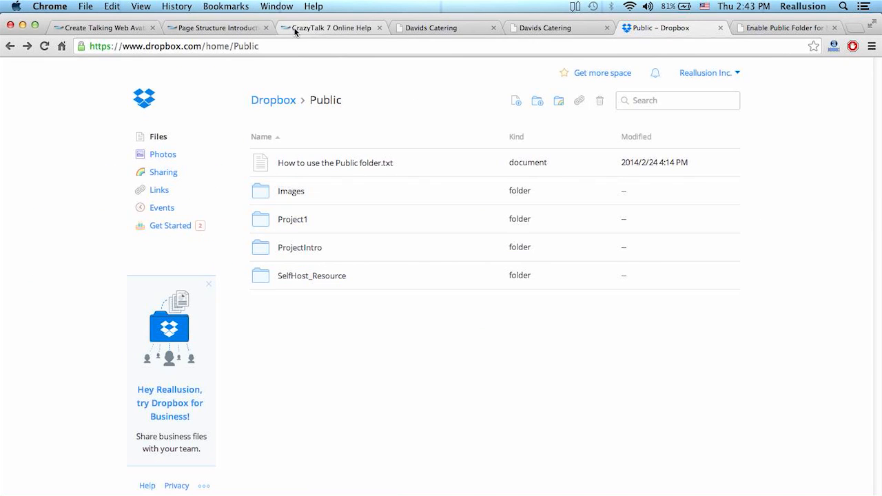
- Close the CrazyTalk 7 help tab and open the Load Project sample page
left_click(331, 28)
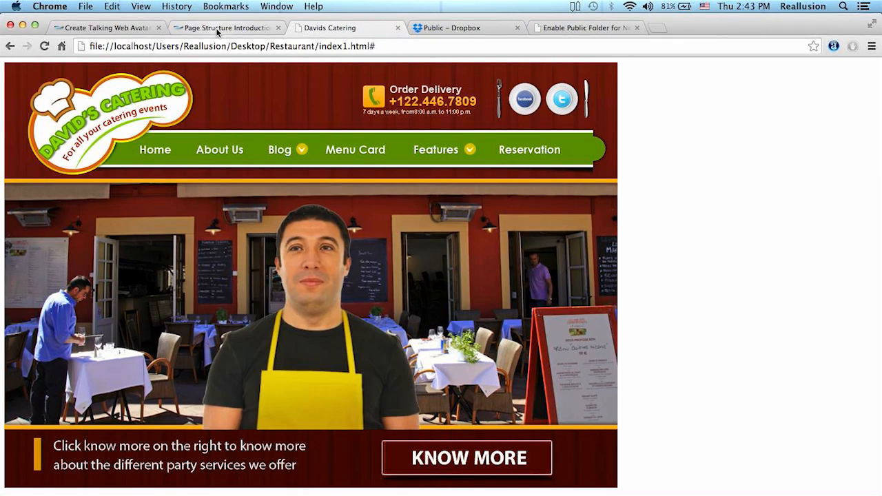
left_click(226, 27)
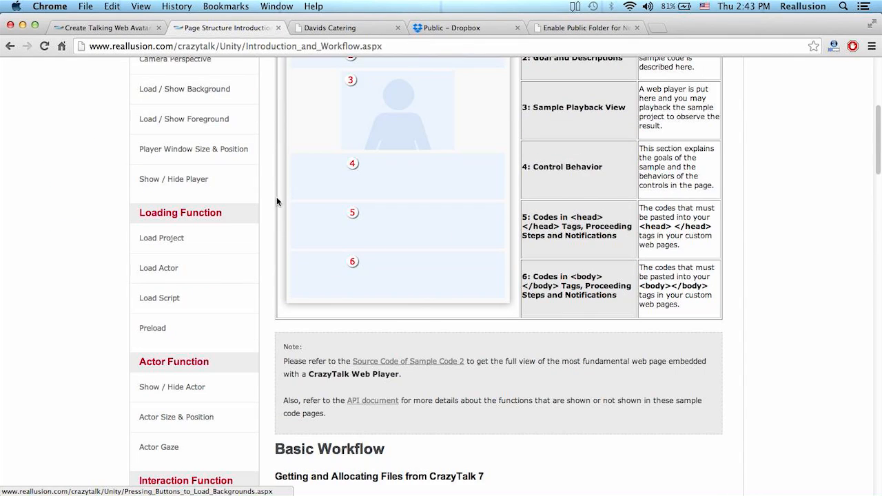
scroll("down", 3)
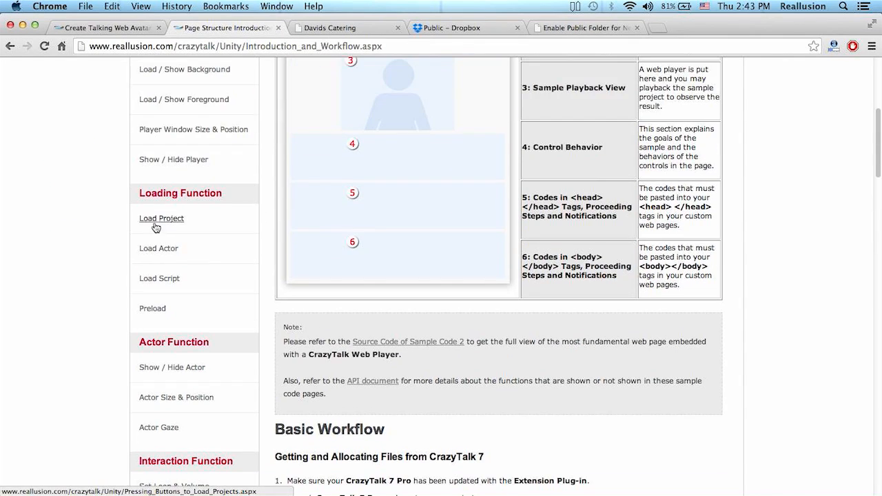
mouse_move(164, 222)
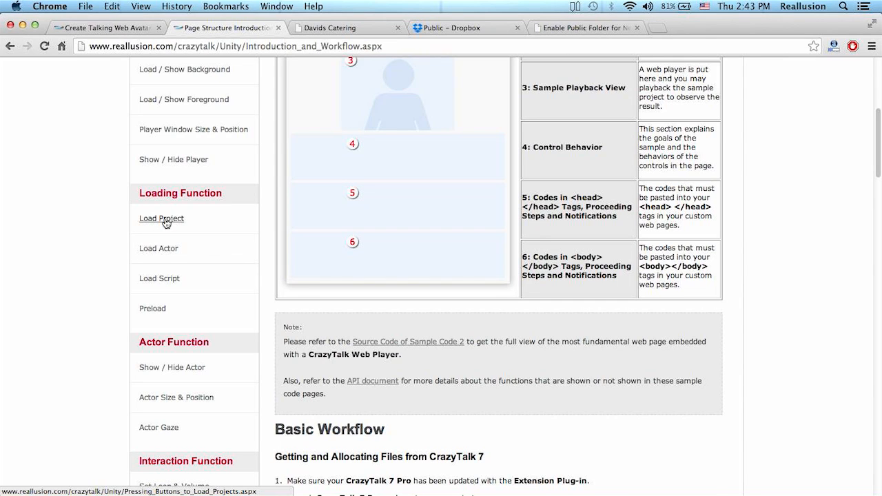
left_click(161, 219)
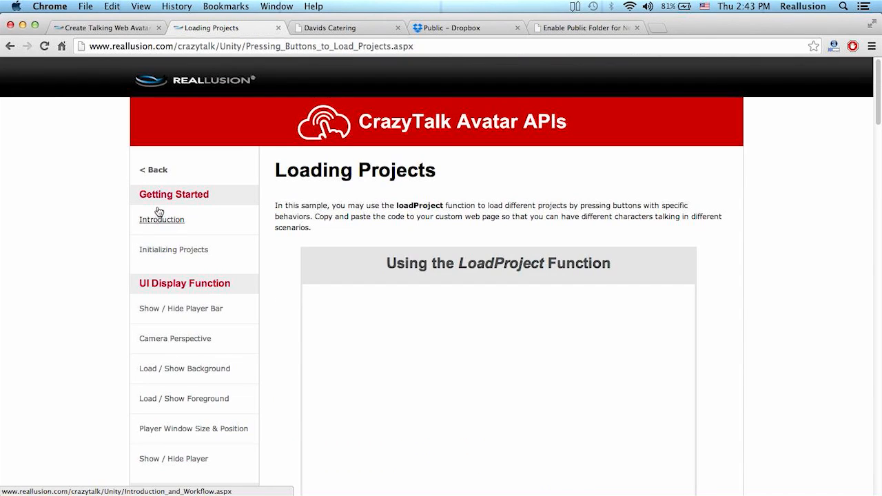
- Play the sample businesswoman avatar and scroll down to its sample code
scroll("down", 3)
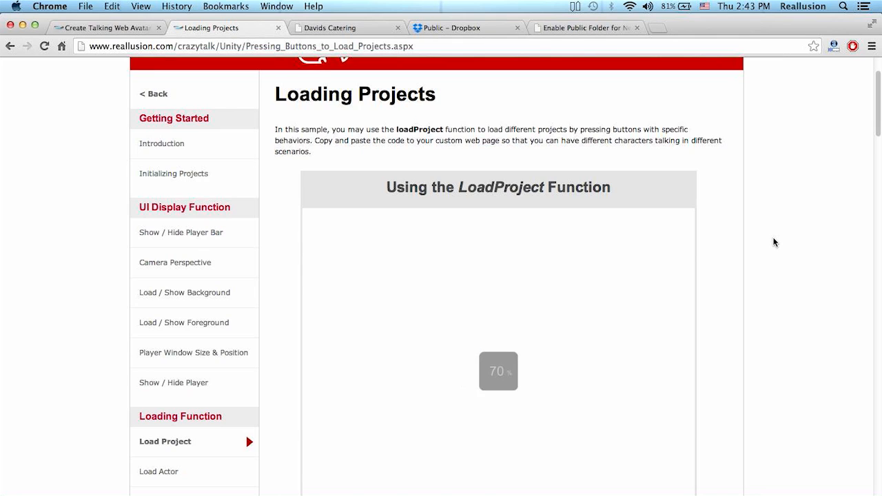
scroll("down", 3)
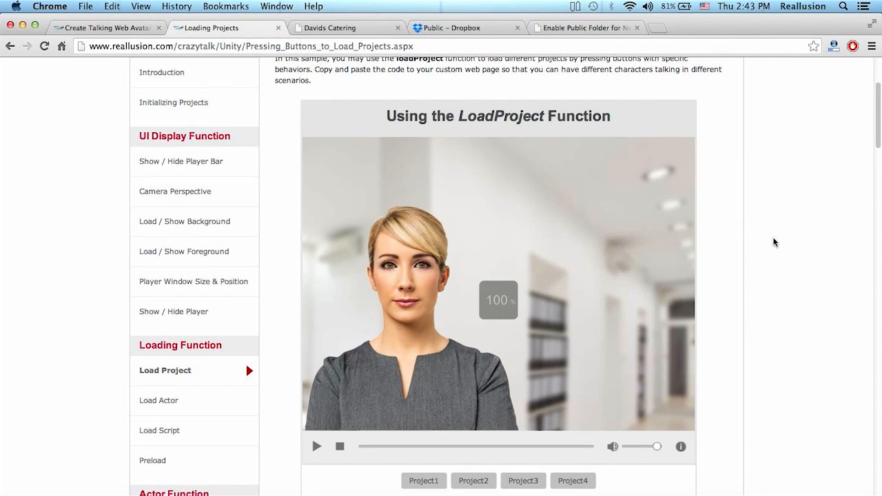
left_click(317, 447)
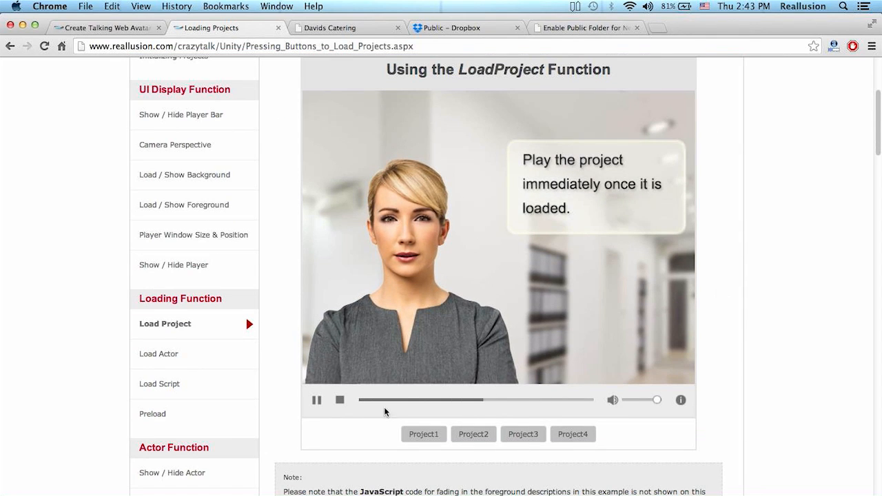
scroll("down", 3)
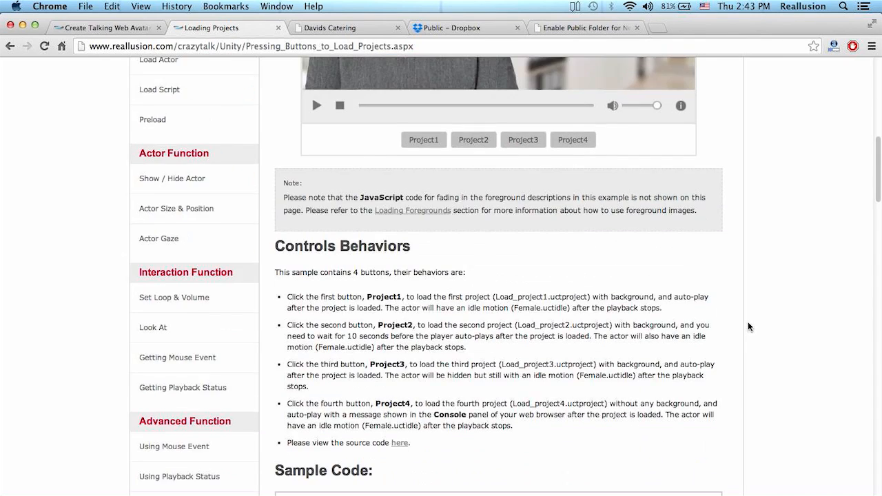
scroll("down", 3)
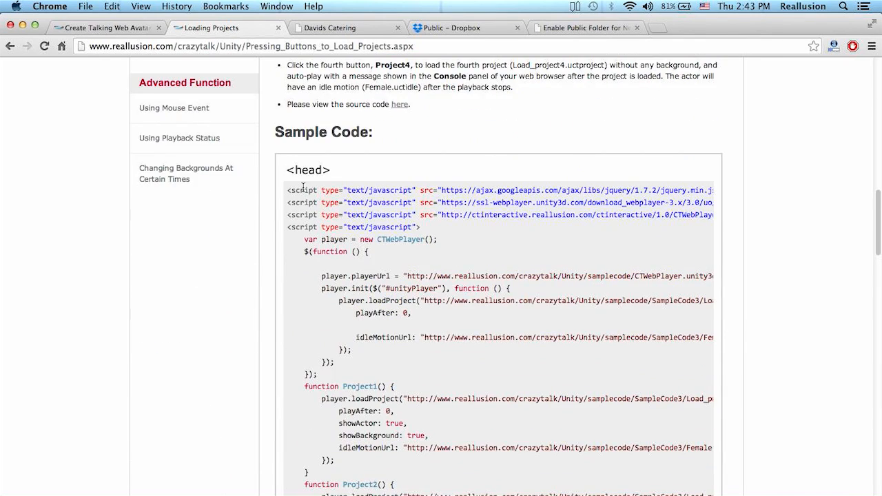
- Highlight the Loading Projects sample head script and copy it
left_click_drag(288, 190, 321, 214)
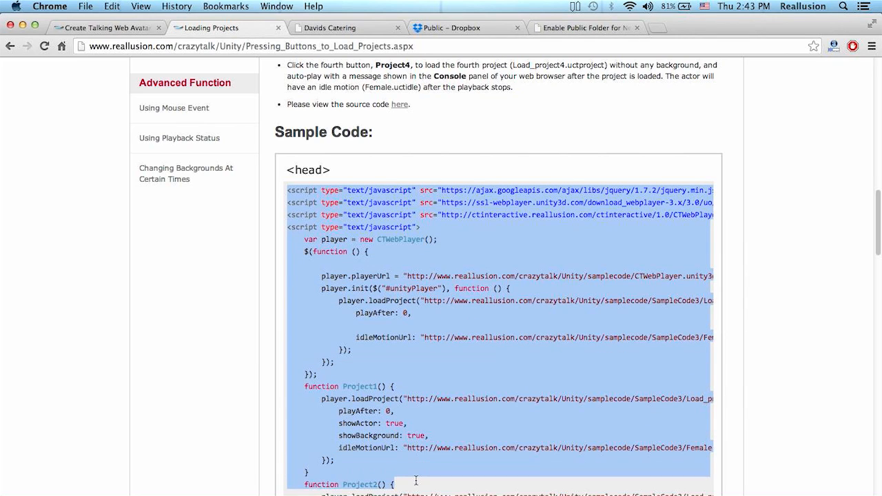
scroll("down", 3)
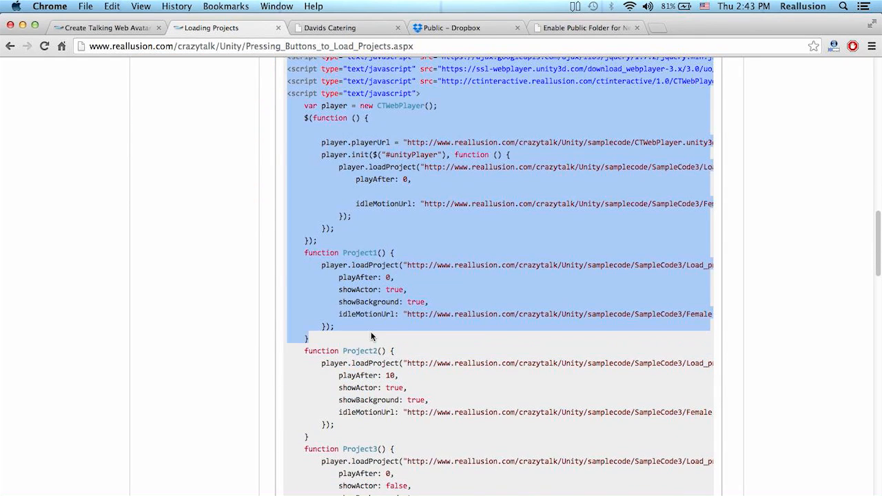
scroll("up", 3)
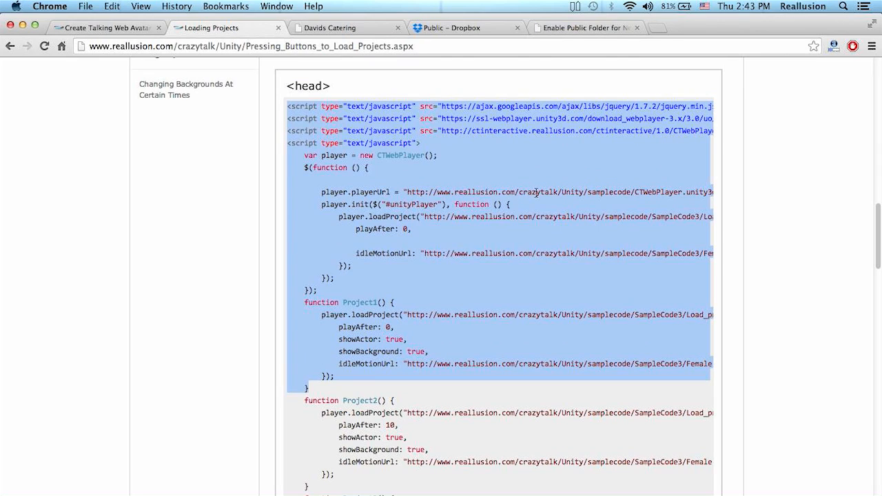
mouse_move(466, 254)
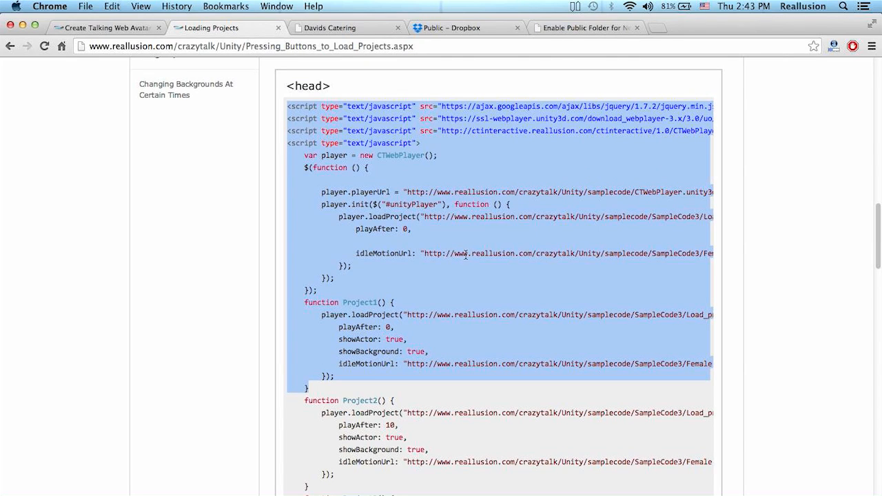
mouse_move(434, 385)
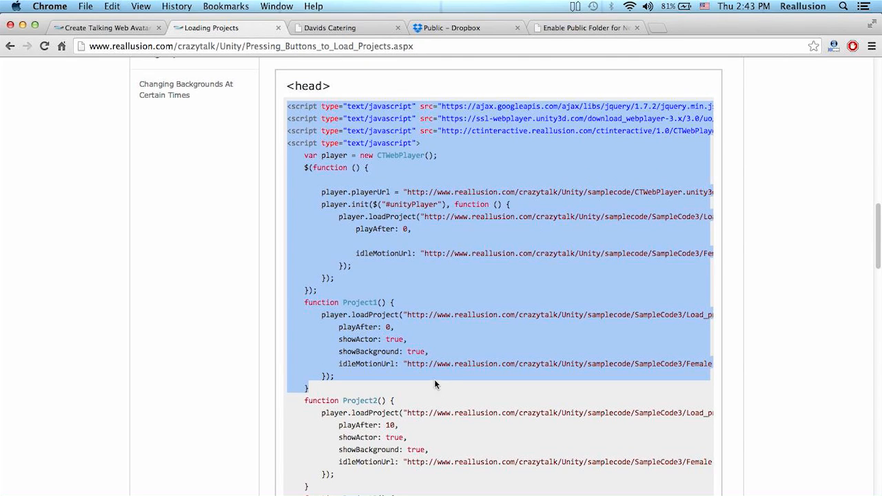
mouse_move(556, 317)
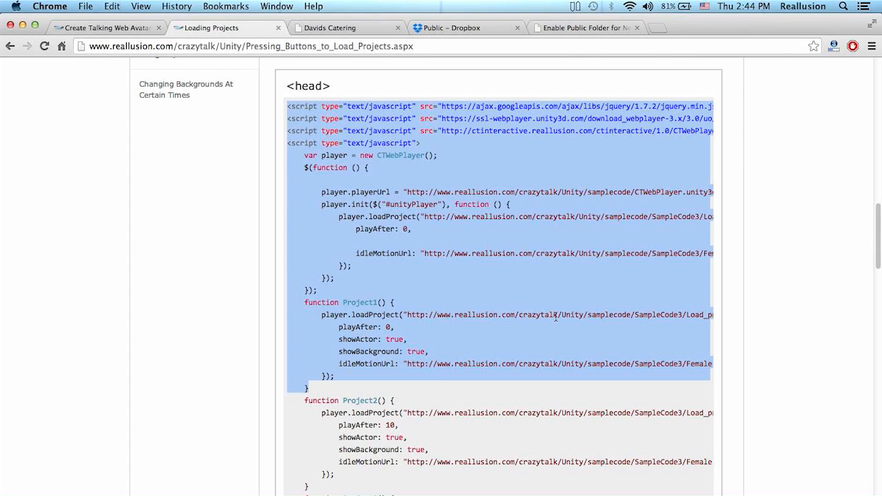
mouse_move(593, 362)
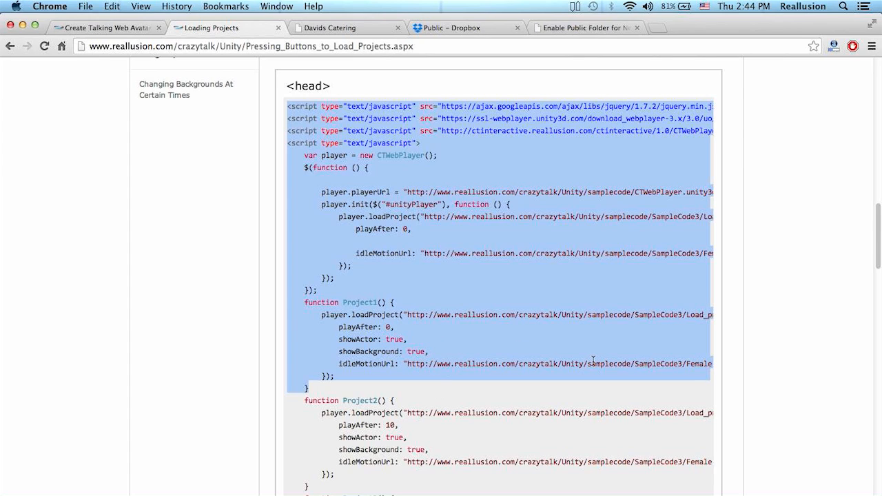
right_click(593, 360)
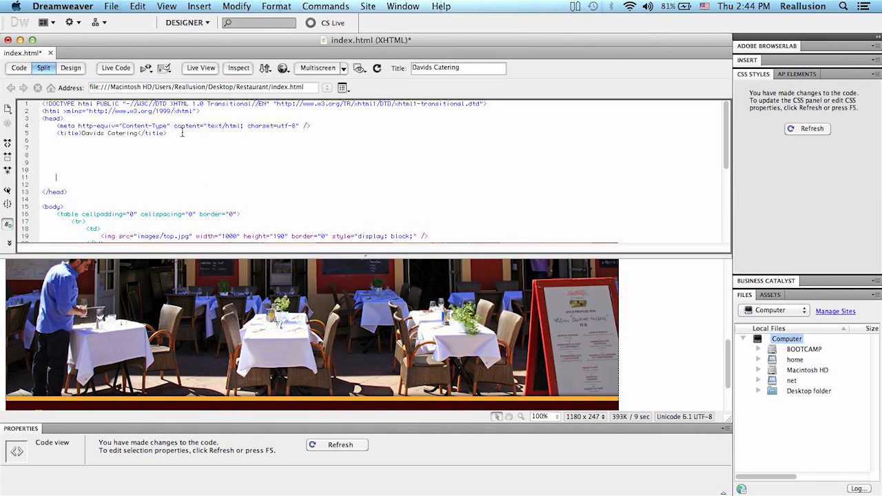
- Paste the sample script into index.html's head and find its closing script tag
right_click(55, 157)
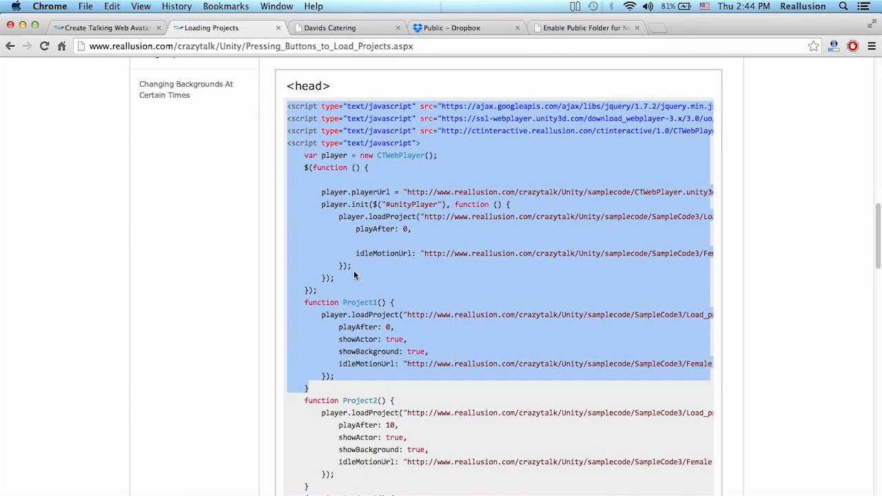
scroll("up", 3)
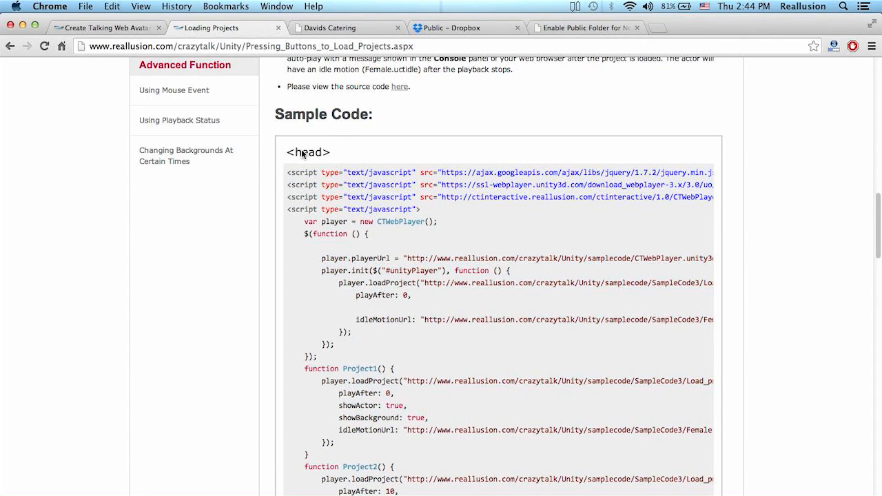
scroll("down", 3)
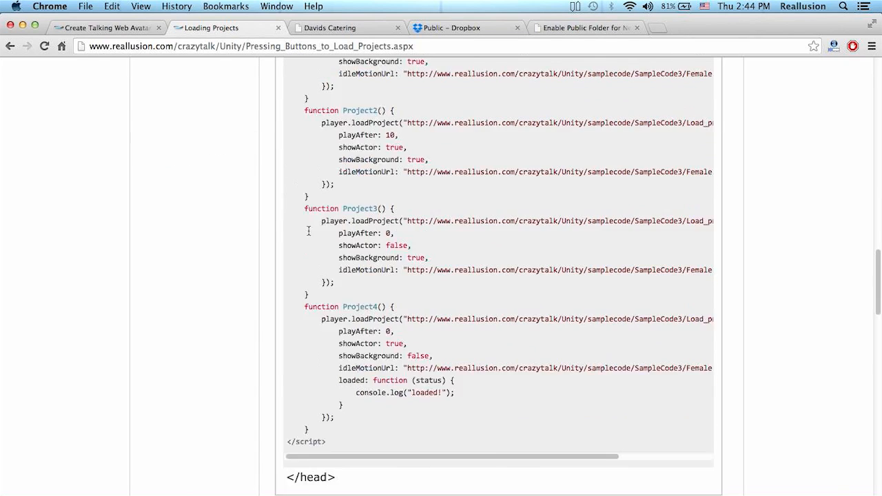
scroll("down", 3)
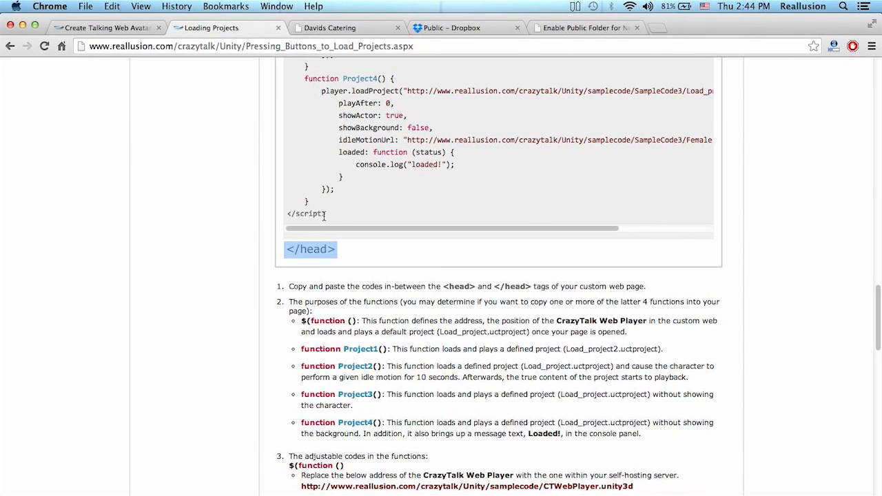
double_click(305, 214)
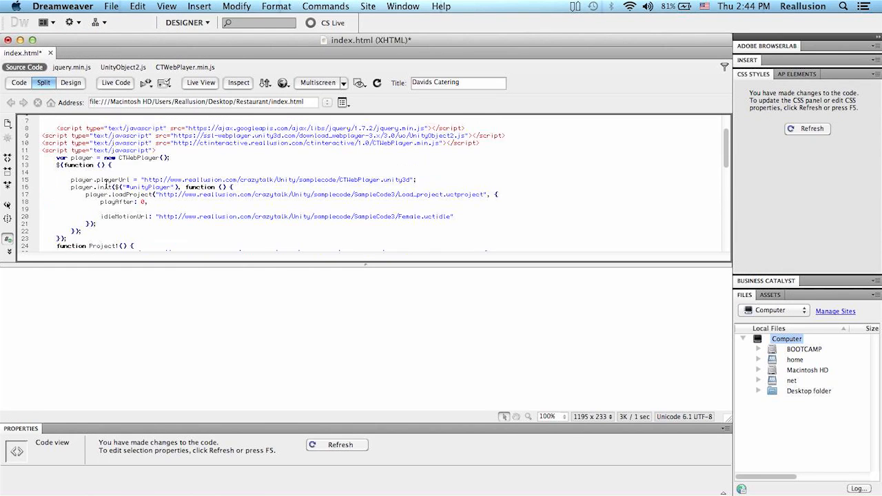
- Select the default web player address in the pasted script
scroll("up", 3)
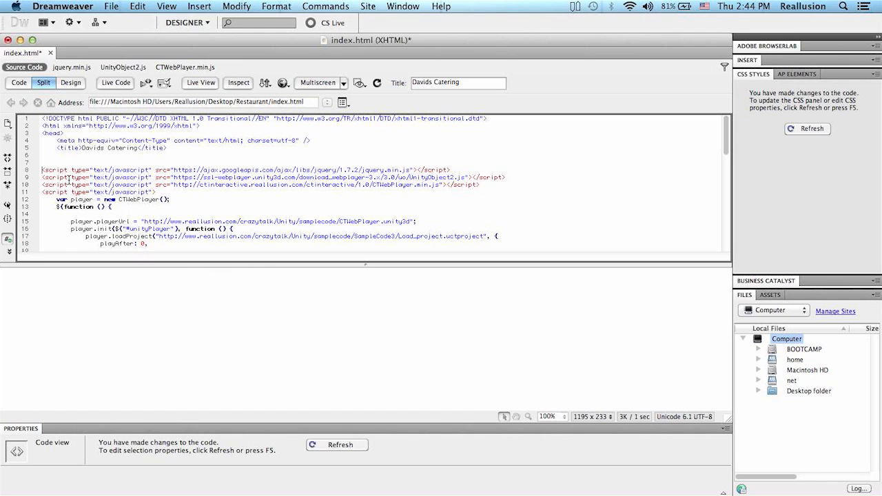
scroll("down", 3)
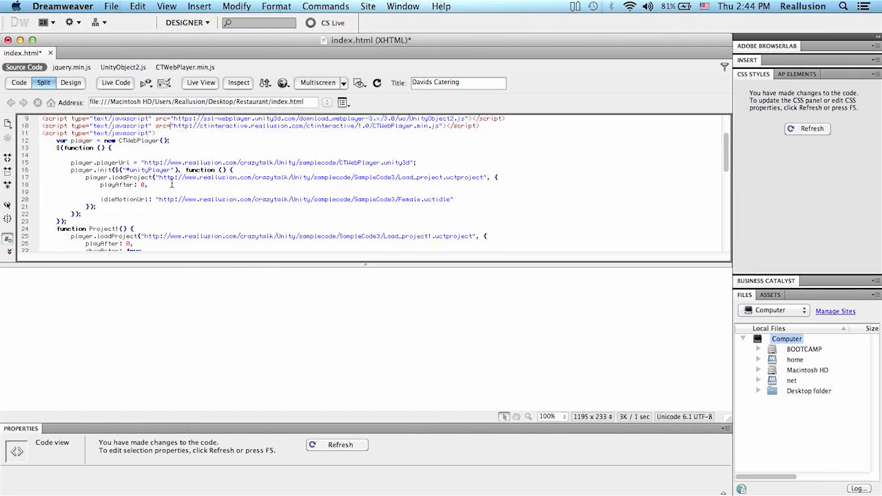
scroll("down", 3)
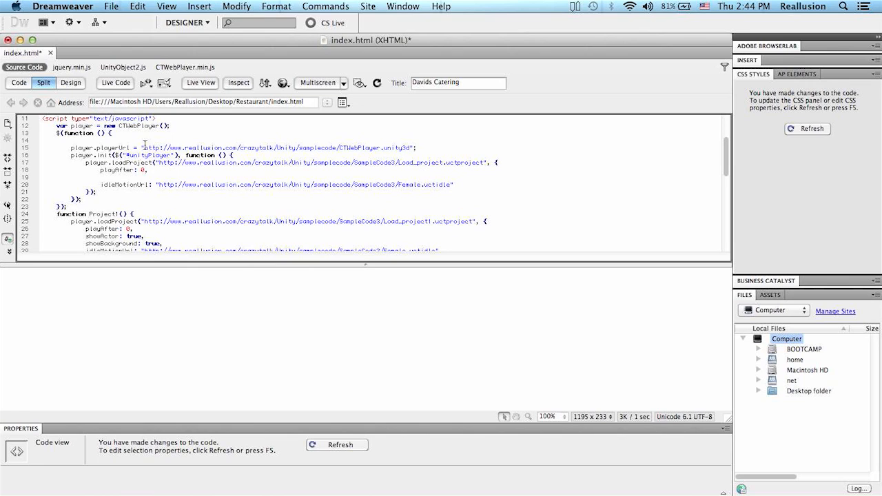
double_click(276, 148)
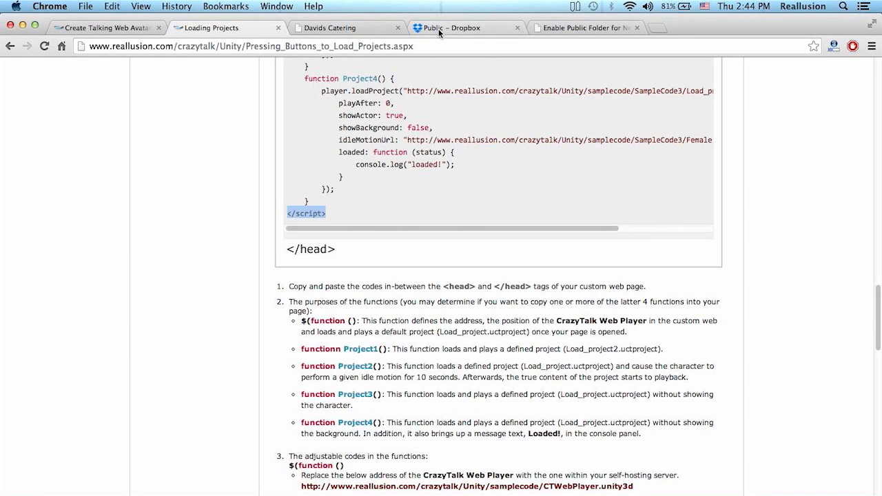
- Copy the public link for SelfHost_Resource/CTWebPlayer.unity3d and paste it over playerUrl
left_click(466, 27)
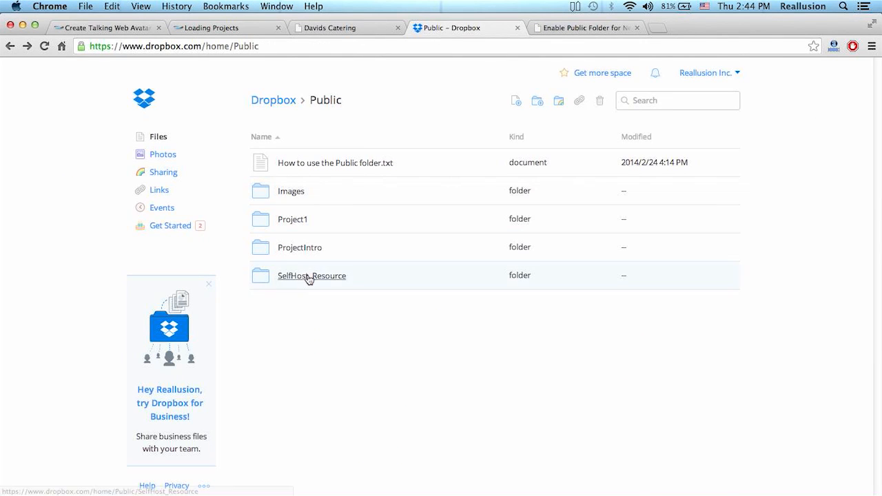
left_click(312, 276)
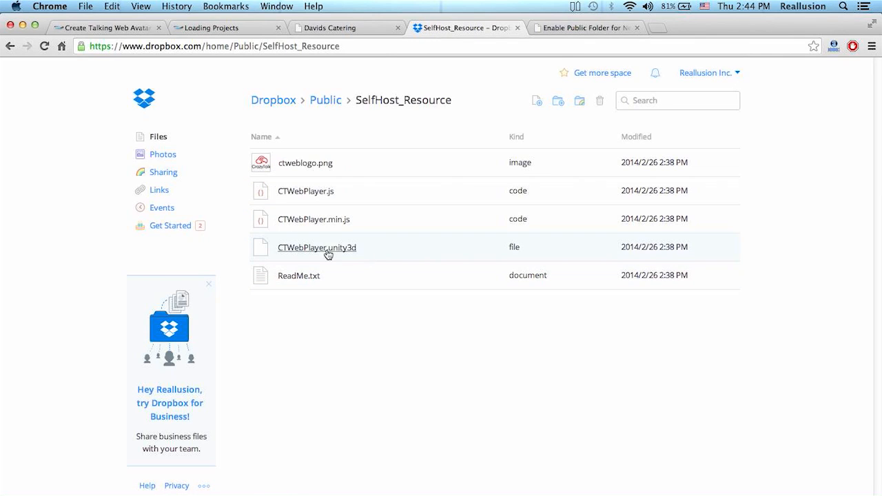
left_click(317, 247)
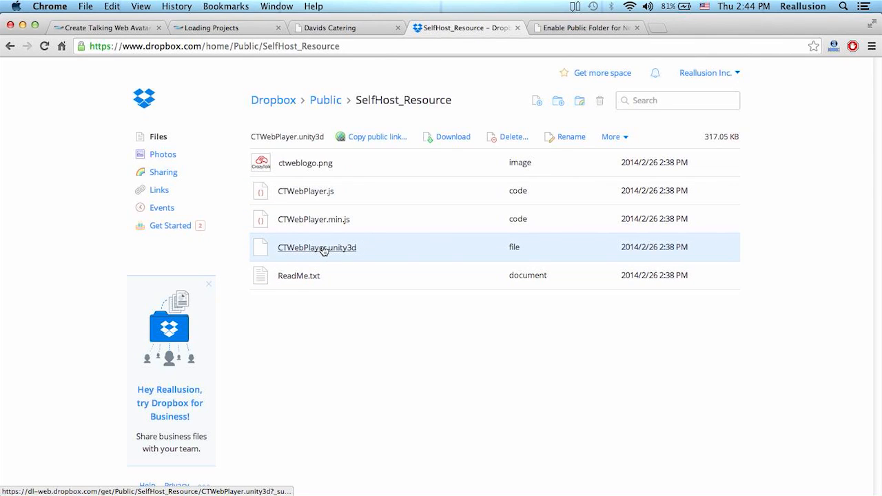
mouse_move(372, 138)
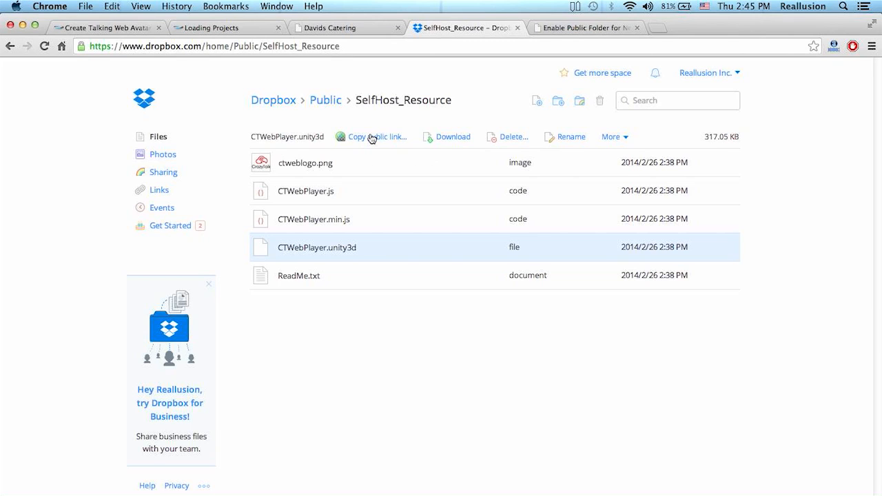
left_click(376, 136)
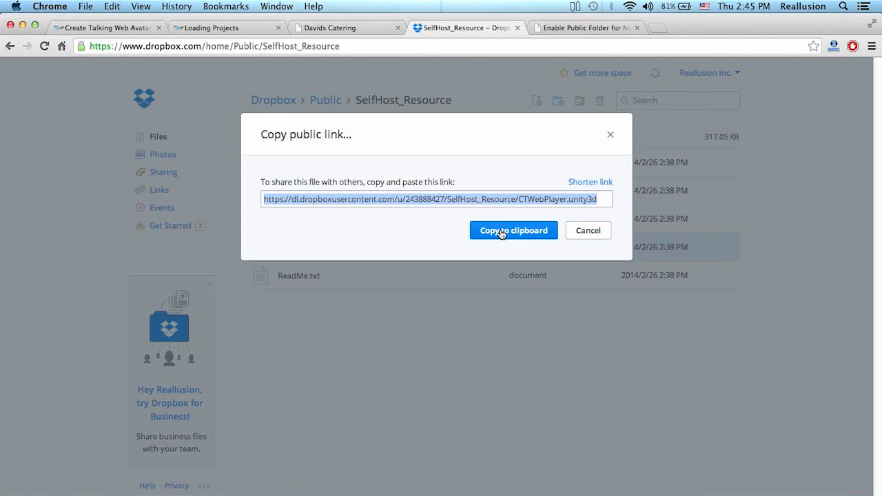
left_click(513, 230)
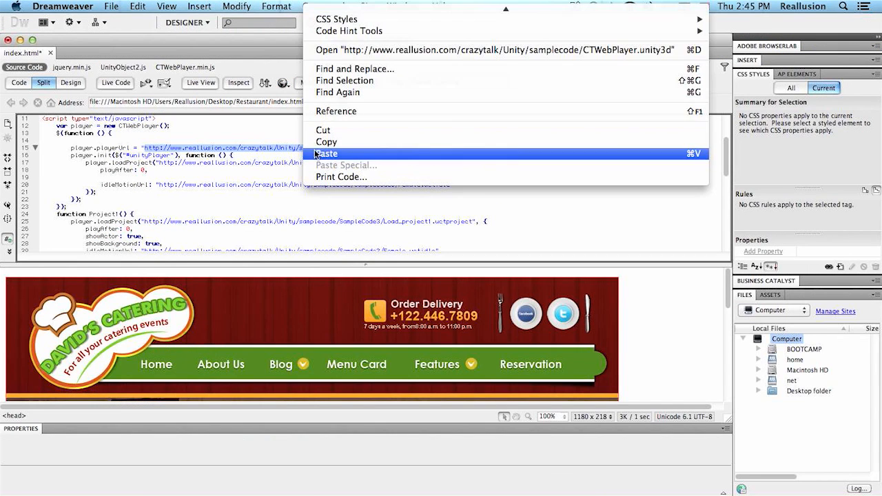
left_click(326, 153)
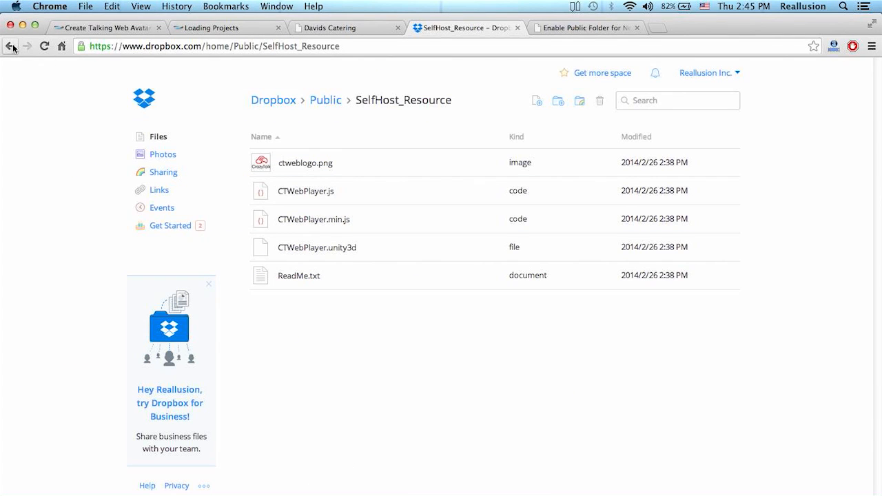
- Put the ProjectIntro.uctproject public link into the script's loadProject URL
left_click(11, 46)
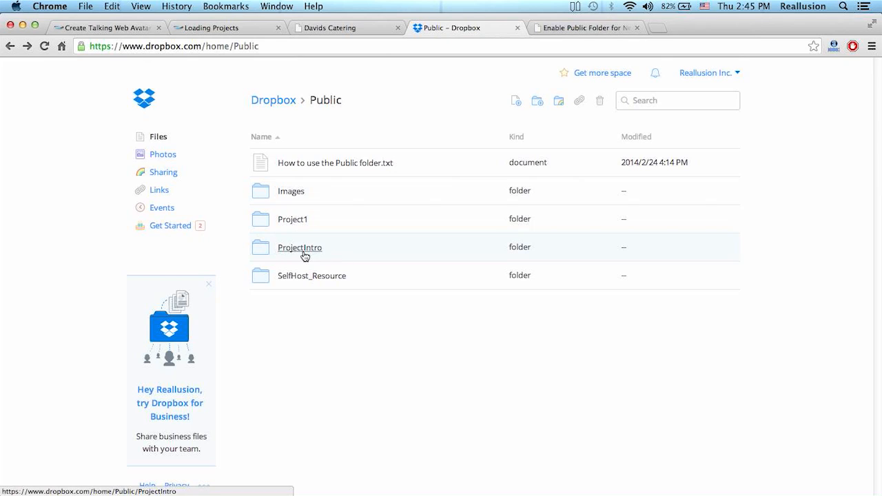
left_click(299, 247)
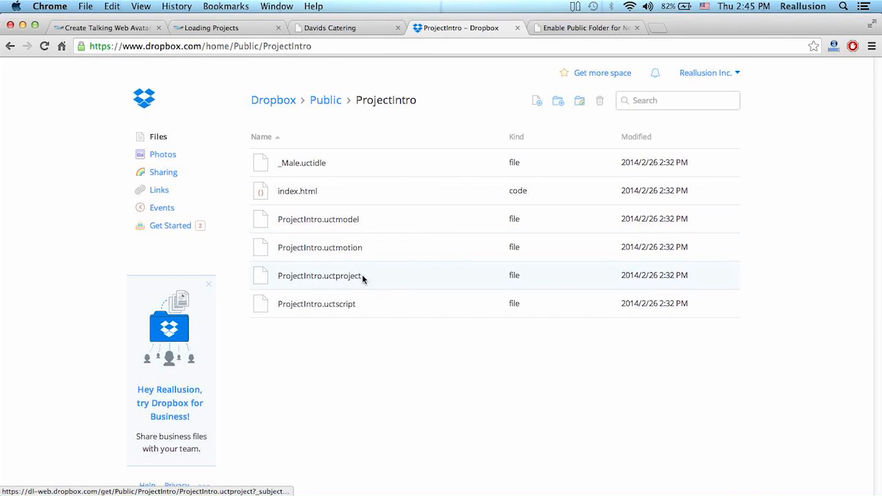
left_click(319, 275)
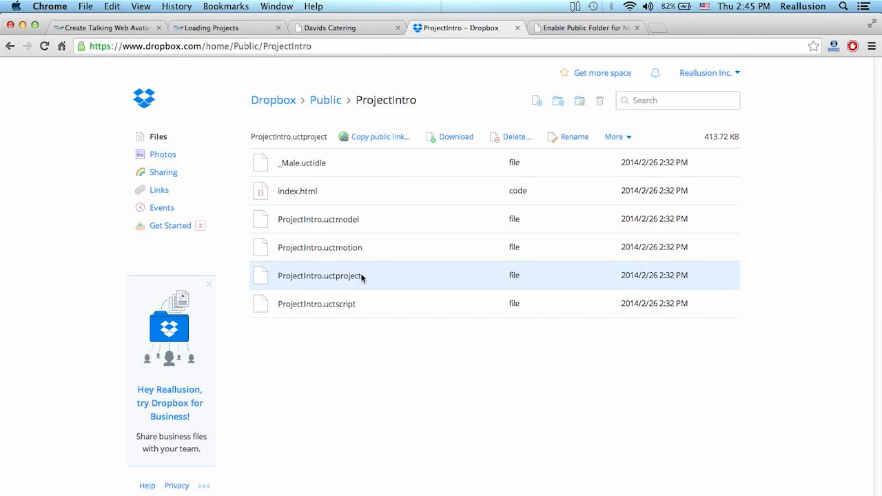
left_click(381, 136)
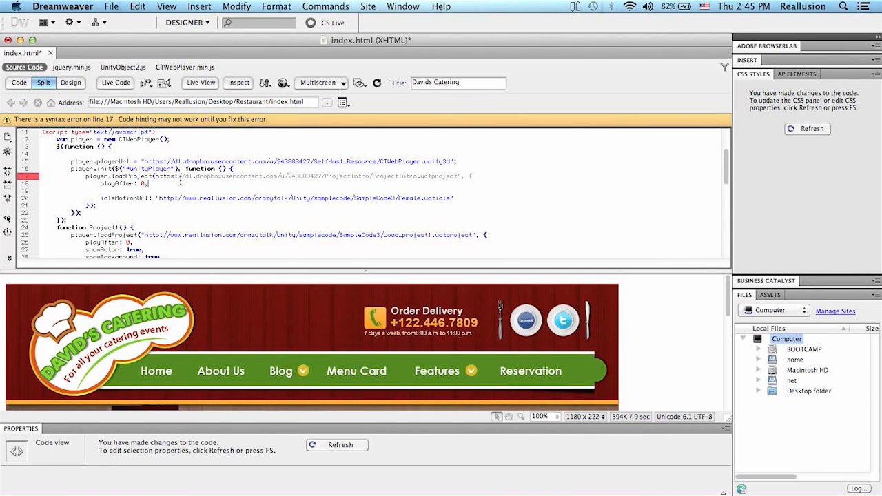
type("http://www.reallusion.com/crazytalk/Unity/samplecode/SampleCode3/Load_project.uctproject")
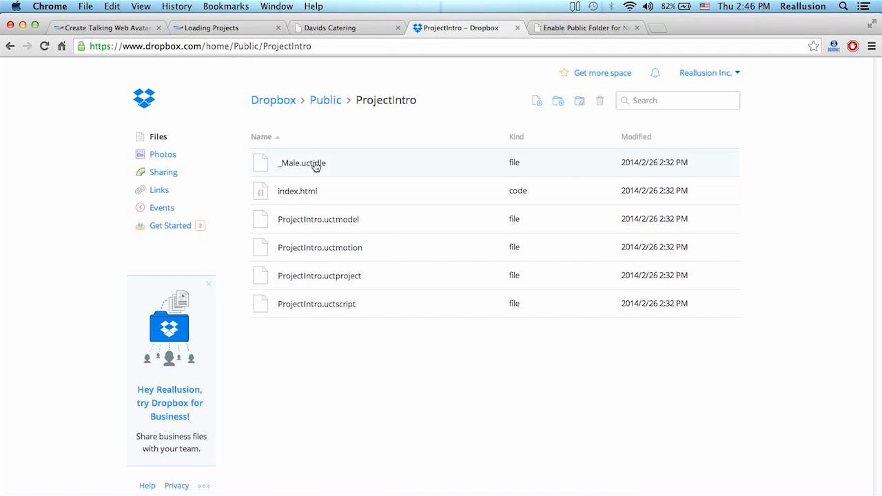
- Copy the _Male.uctidle public link and paste it over the idleMotionUrl link
left_click(302, 163)
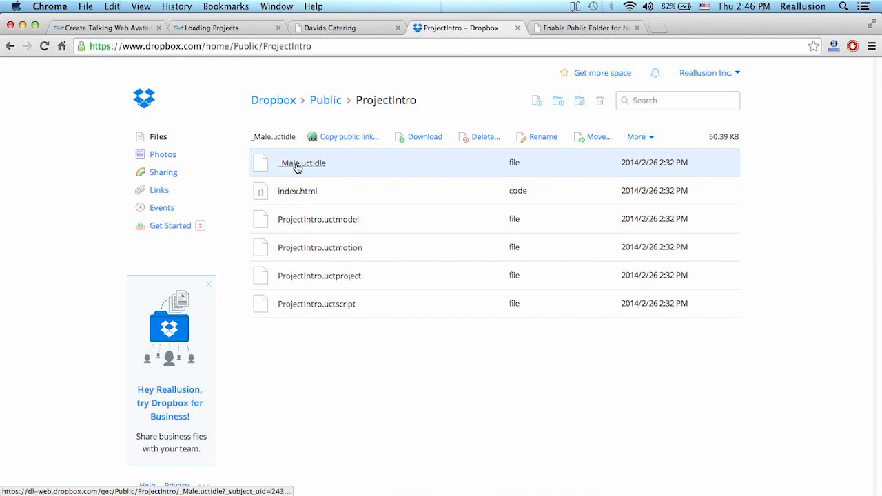
left_click(349, 137)
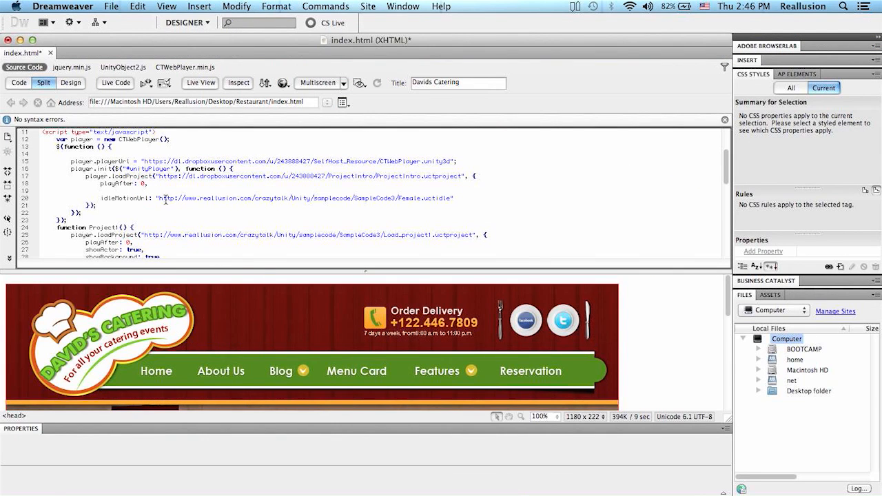
double_click(307, 198)
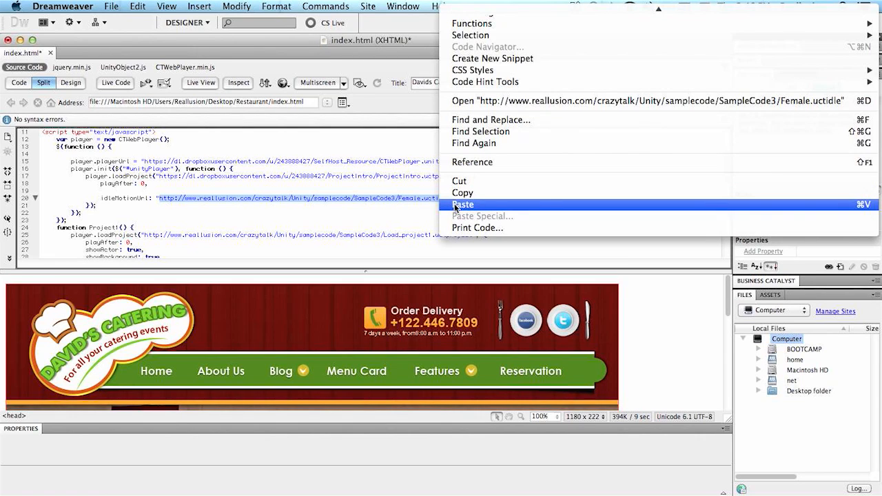
left_click(463, 204)
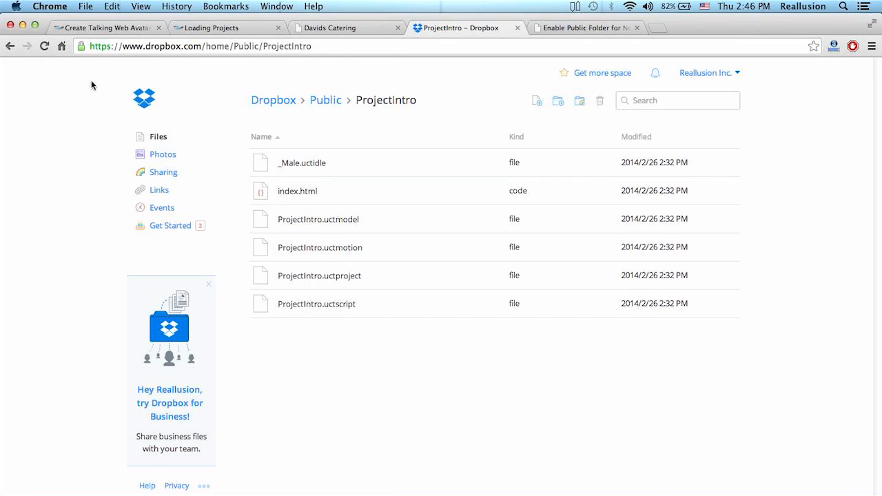
- Paste the Project1.uctproject Dropbox link over Project1's loadProject and idle motion URLs
left_click(325, 100)
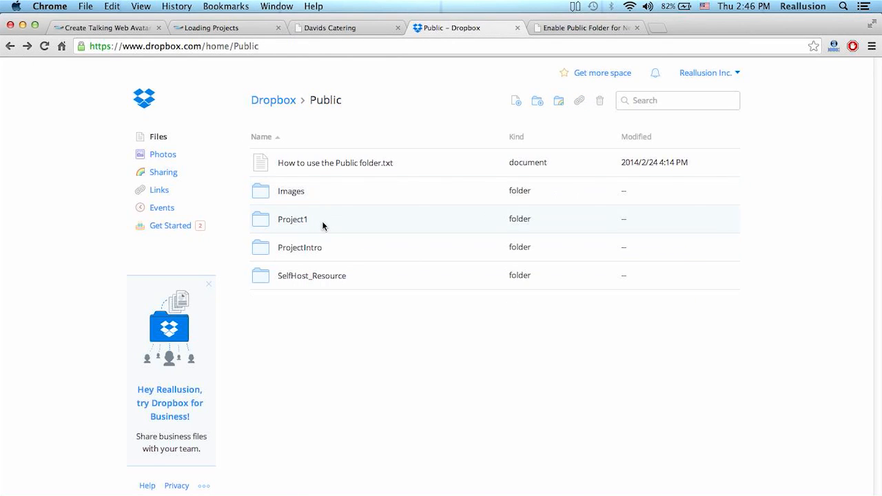
double_click(292, 219)
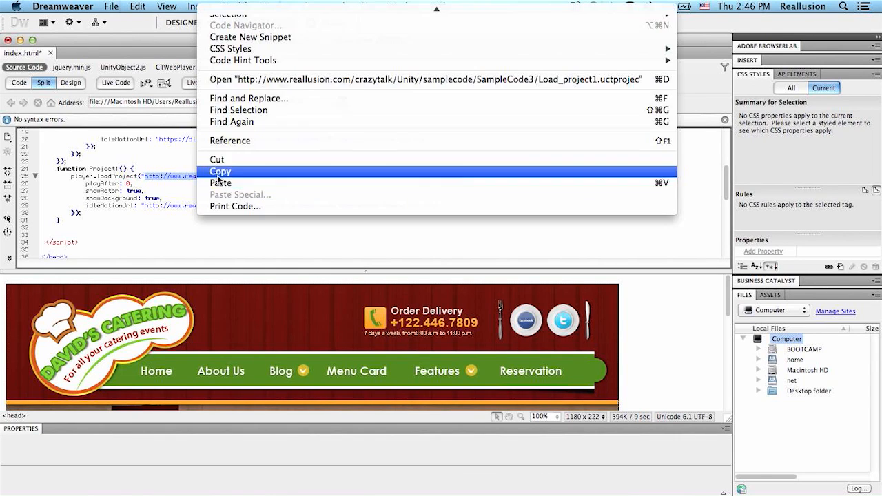
left_click(220, 171)
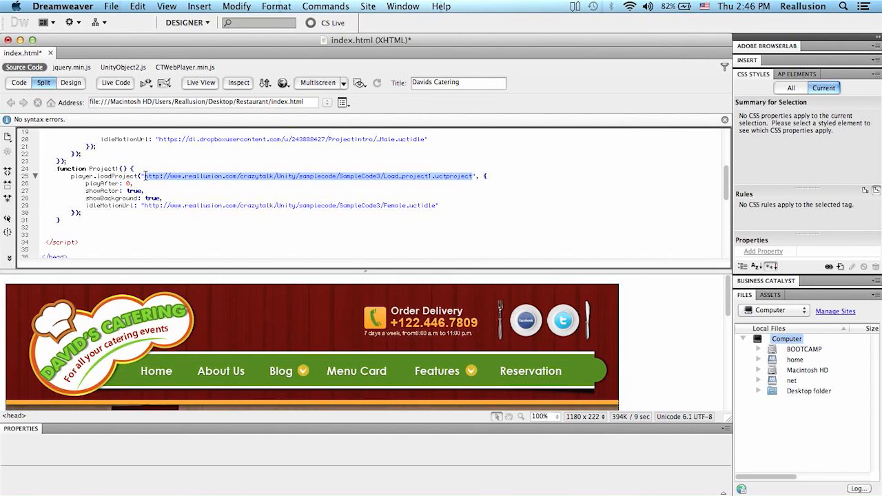
right_click(310, 176)
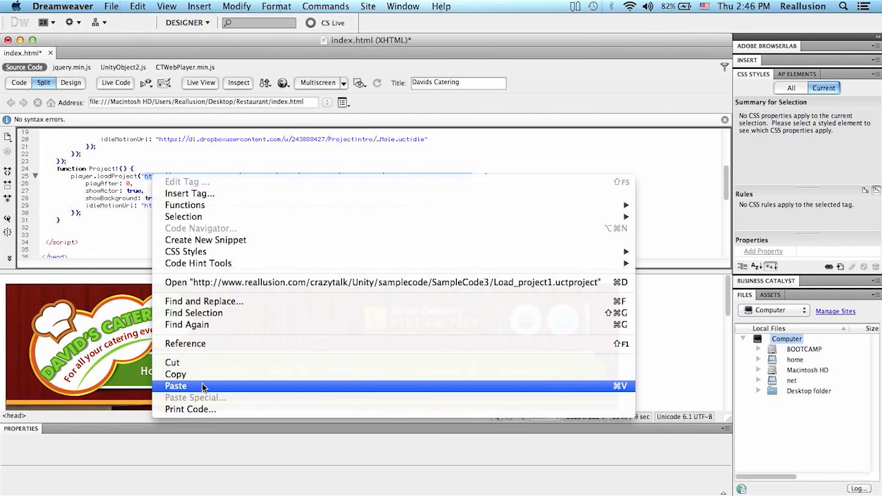
left_click(176, 386)
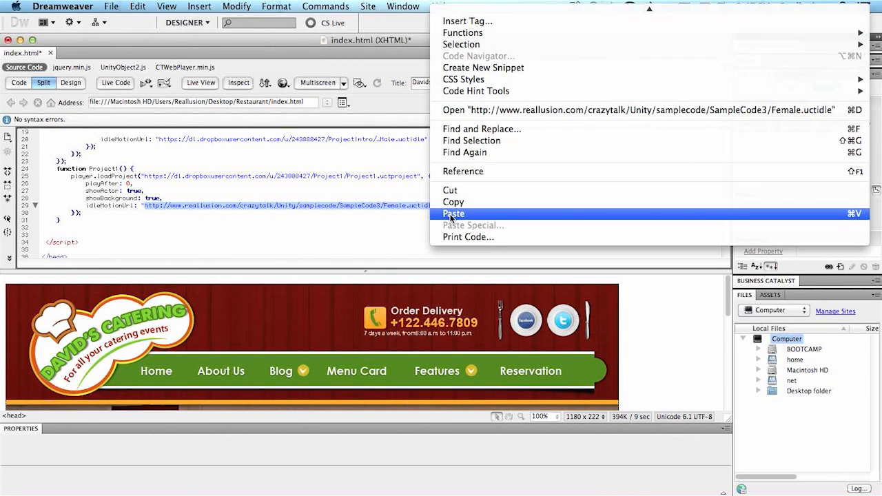
left_click(454, 214)
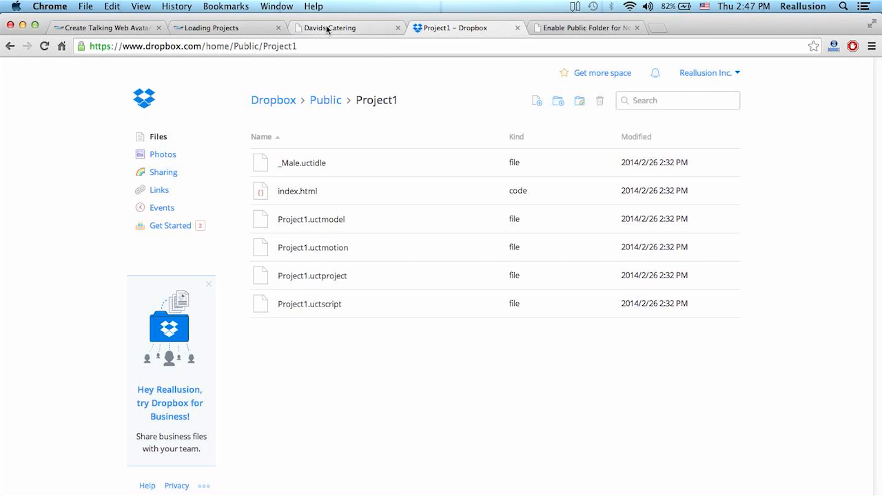
- Replace the main.jpg image line with the unityPlayer div and resize it to 1000px wide
left_click(210, 28)
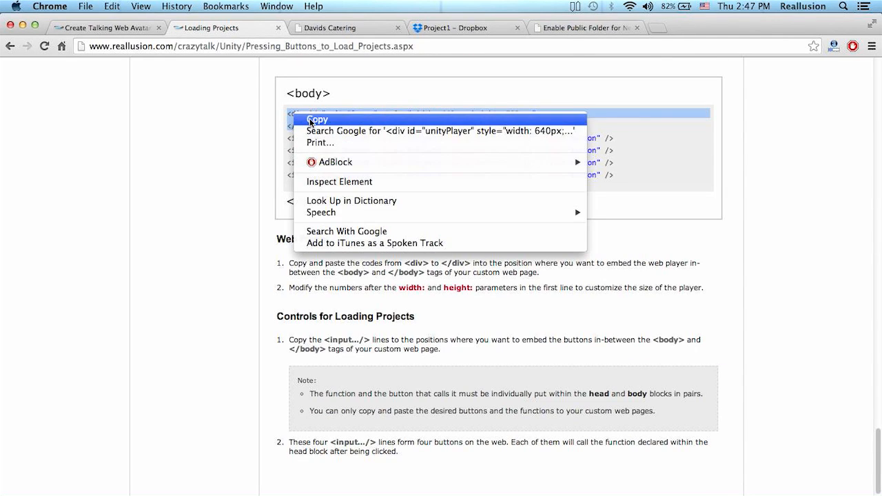
left_click(317, 119)
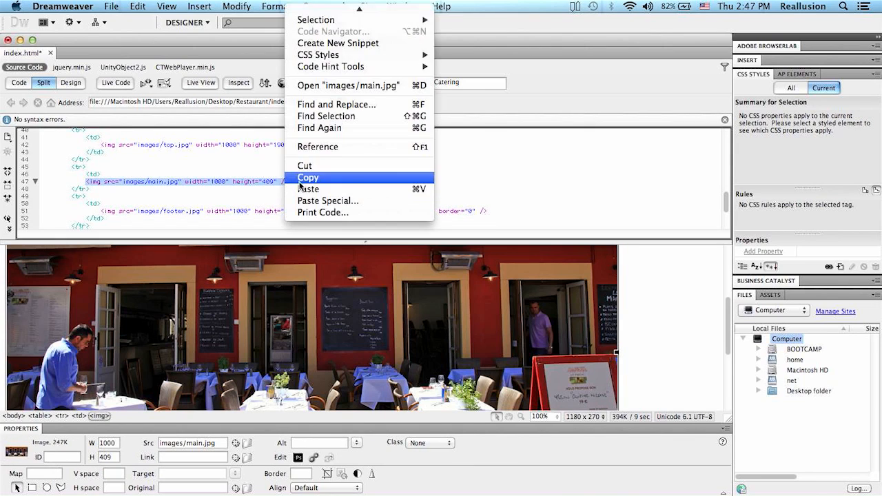
left_click(308, 189)
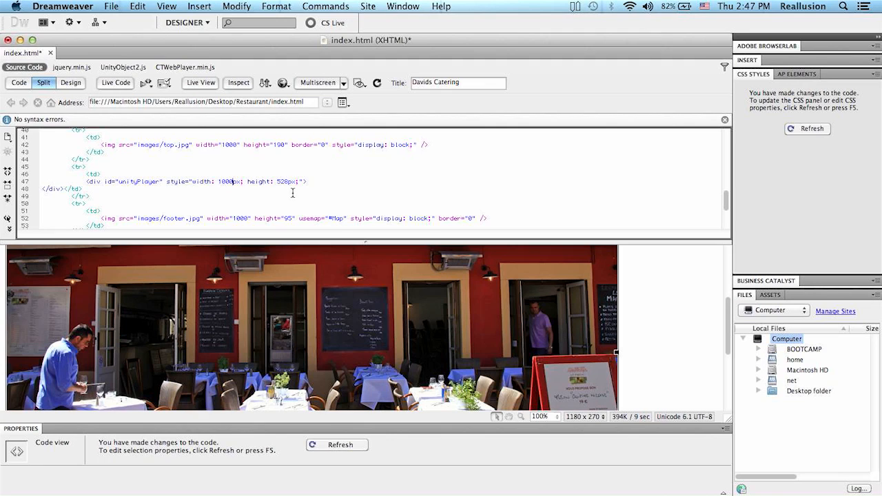
double_click(283, 182)
type("400")
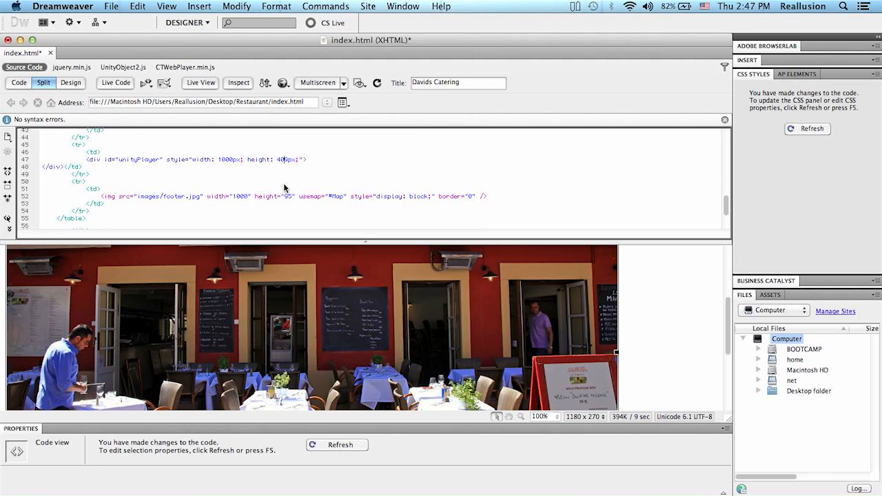
scroll("down", 3)
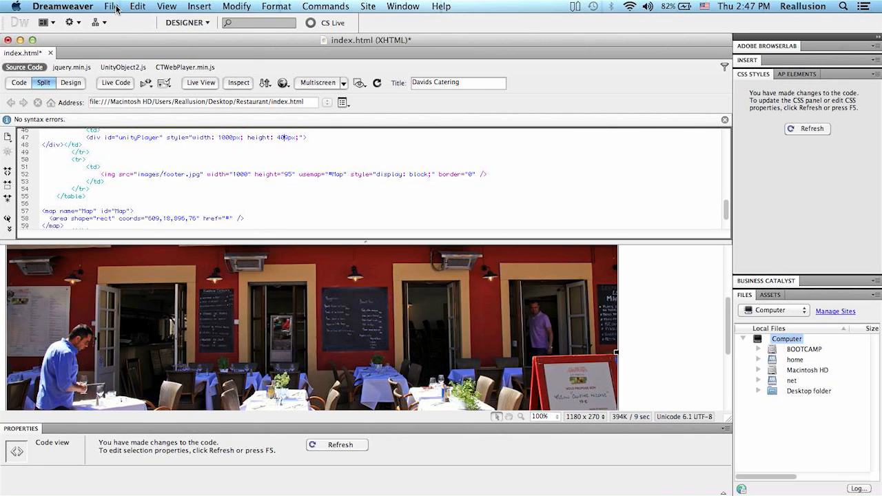
- Save index.html via File > Save and open it from Restaurant in Chrome
left_click(110, 6)
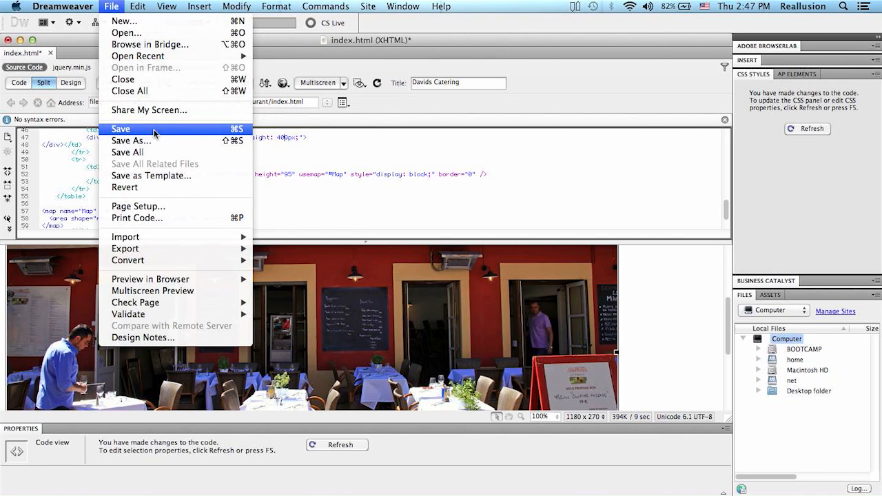
left_click(120, 129)
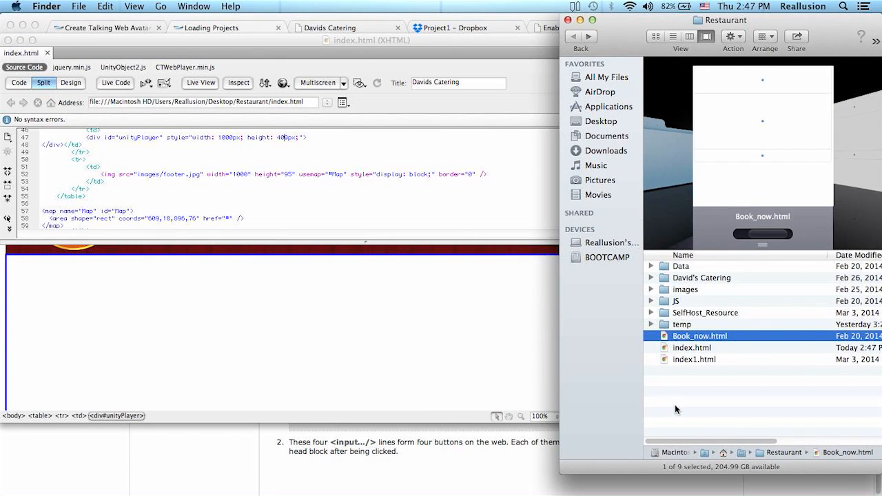
left_click(692, 347)
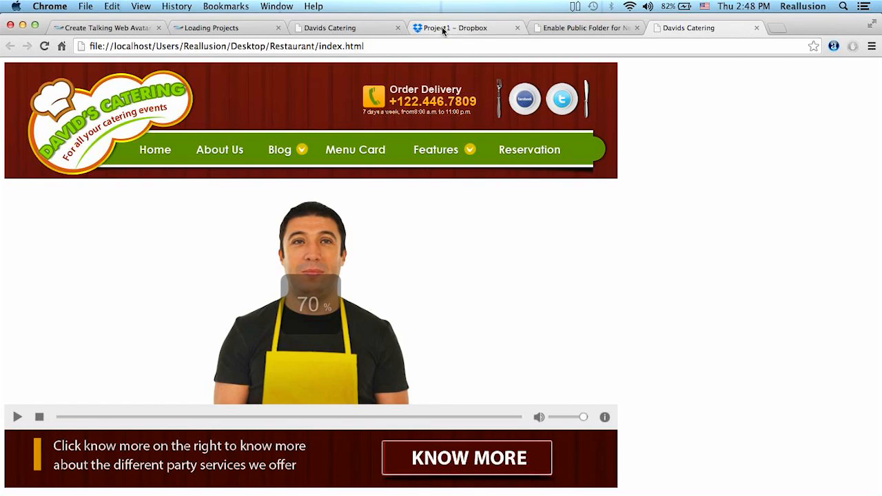
- Play and stop the chef avatar, then return to the Loading Projects tab
left_click(17, 416)
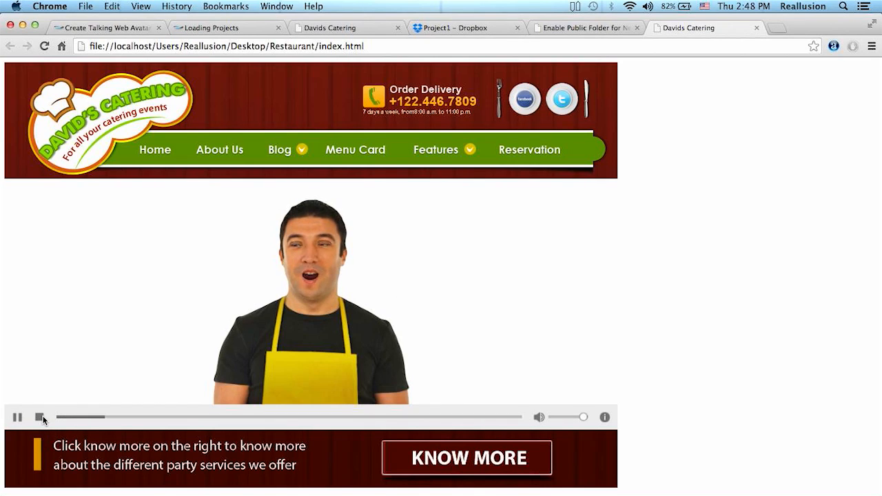
left_click(39, 417)
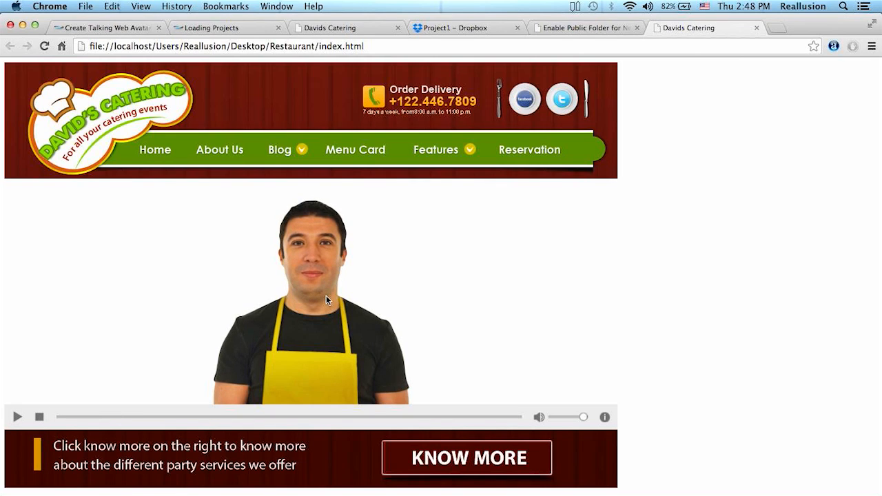
mouse_move(467, 220)
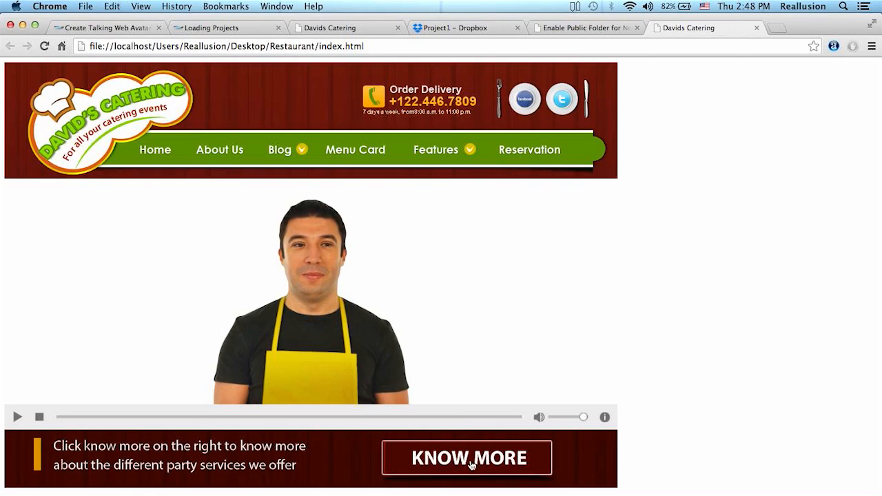
left_click(228, 28)
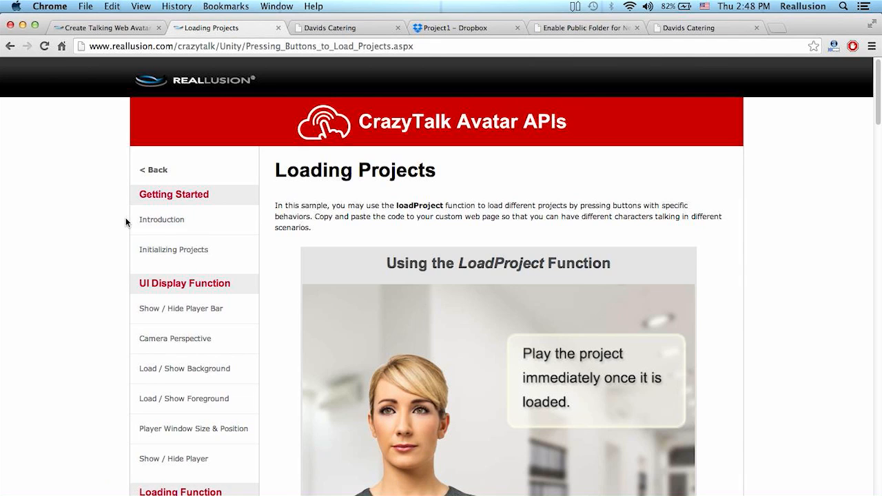
- Review the Loading Projects sample and Dropbox Public folder, then show the CrazyTalk7 PRO Interactive Plug-in page
scroll("down", 3)
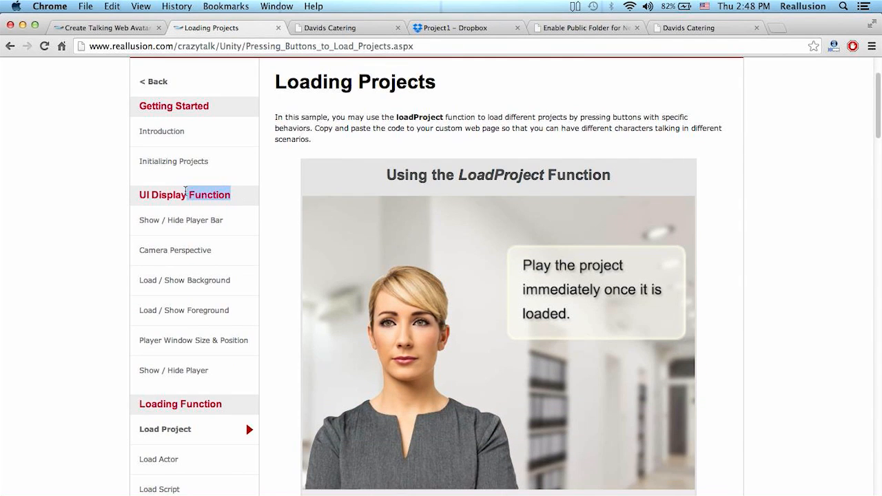
scroll("down", 3)
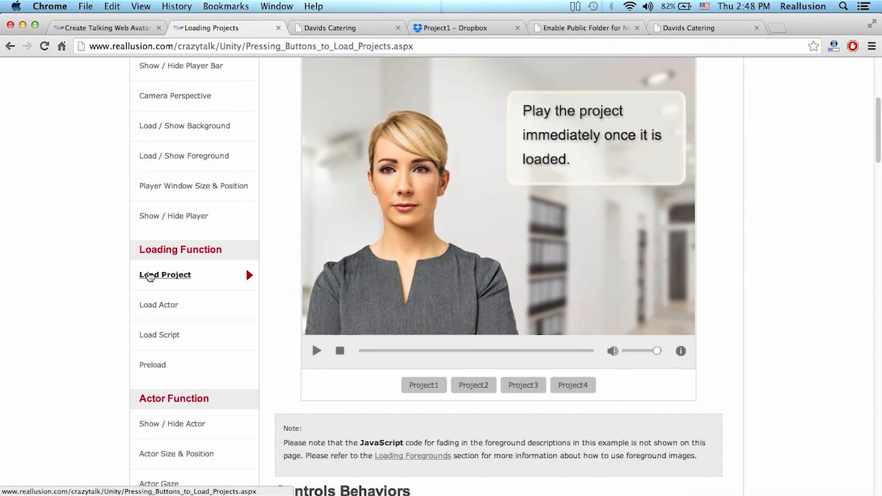
scroll("down", 3)
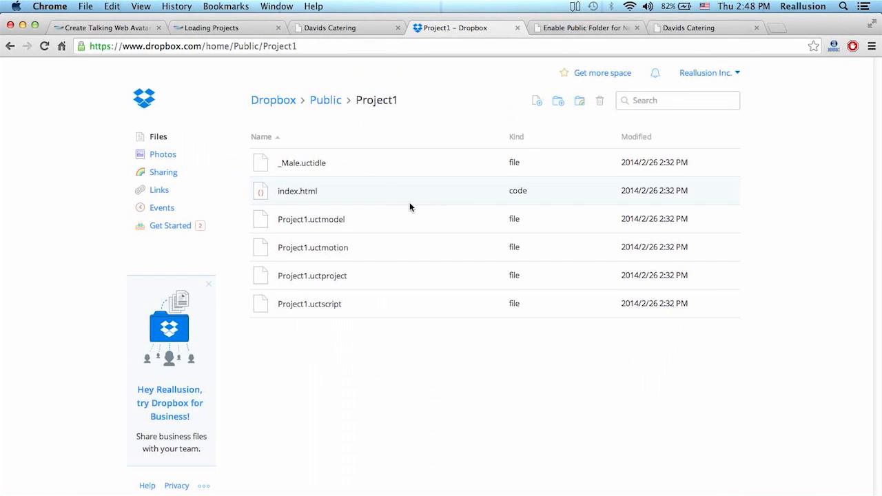
left_click(11, 46)
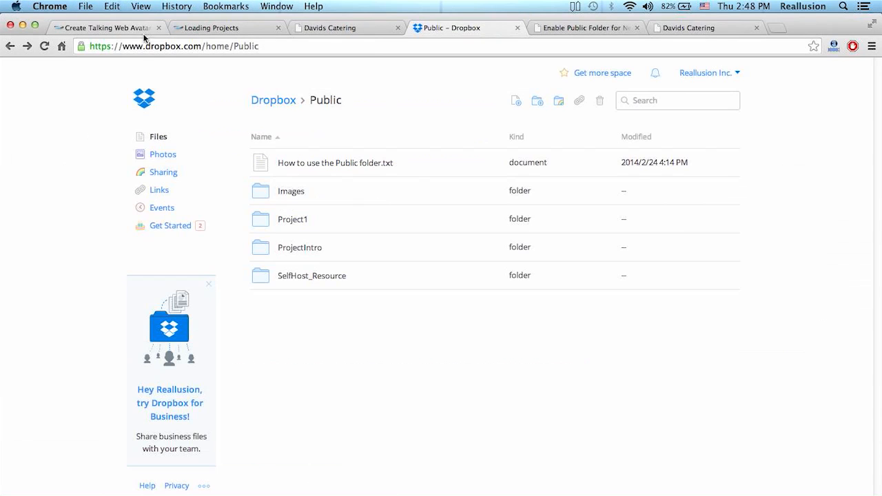
left_click(103, 28)
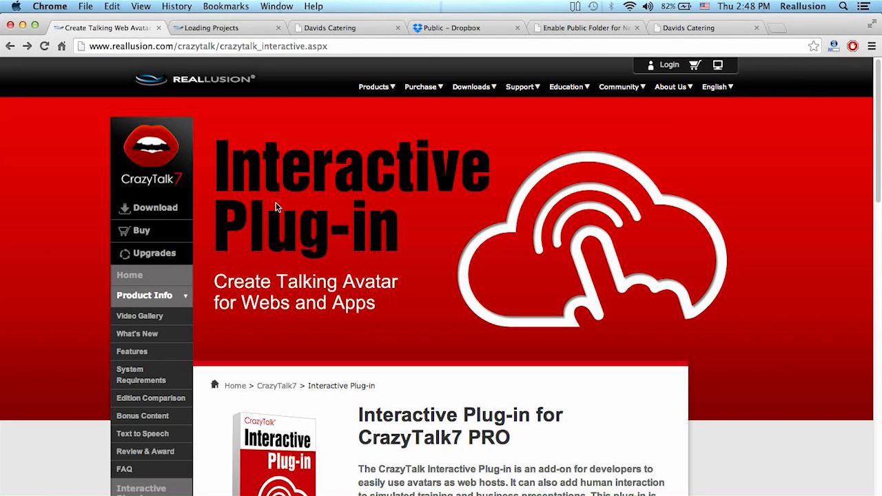